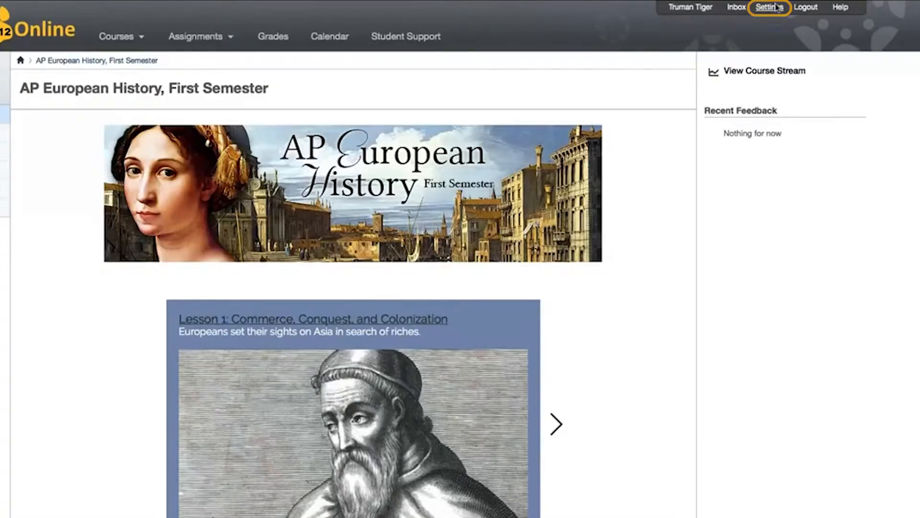
Open account Settings and switch the language, time zone and password settings into edit mode.
{"action": "left_click", "coordinate": [769, 7]}
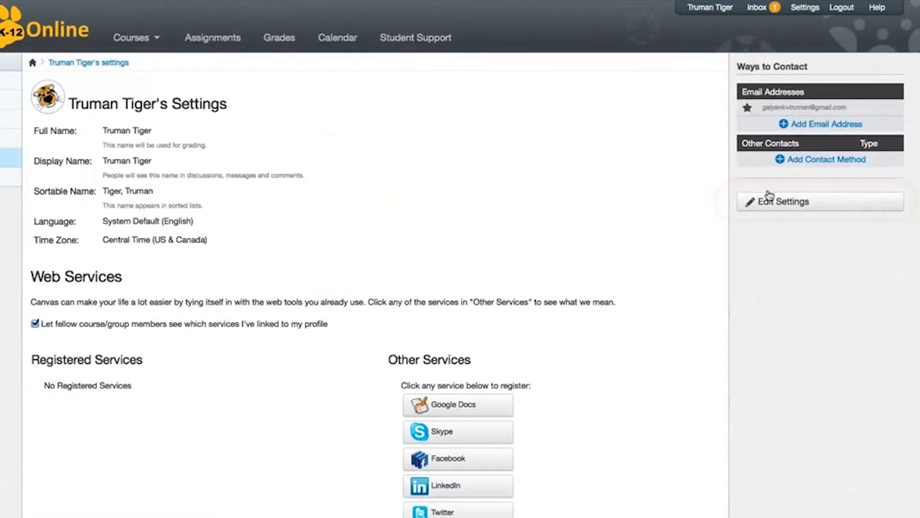
{"action": "left_click", "coordinate": [781, 201]}
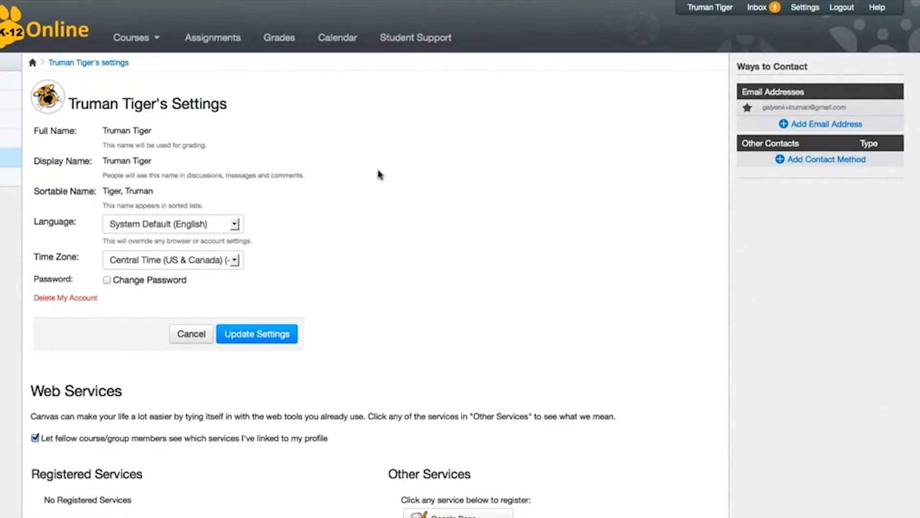
{"action": "mouse_move", "coordinate": [145, 167]}
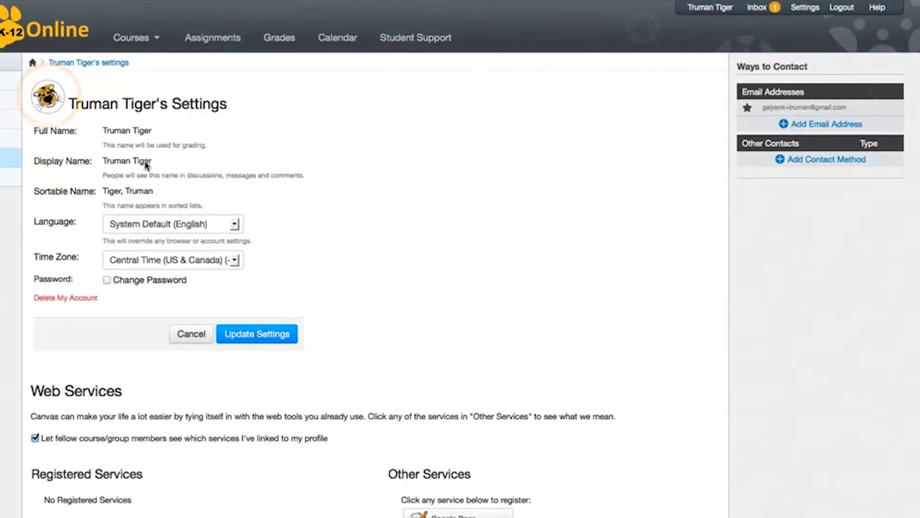
{"action": "mouse_move", "coordinate": [121, 155]}
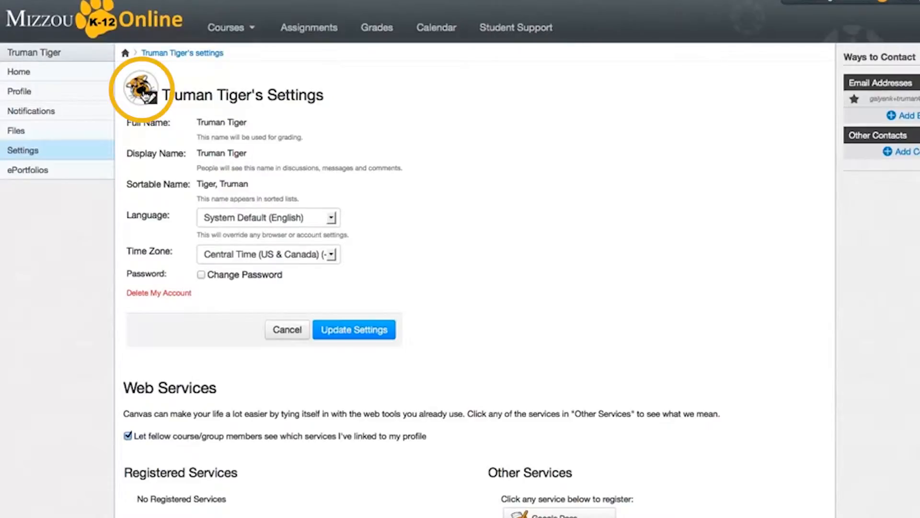
Go to the Profile page and open its picture chooser with upload, camera and Gravatar options.
{"action": "left_click", "coordinate": [140, 88]}
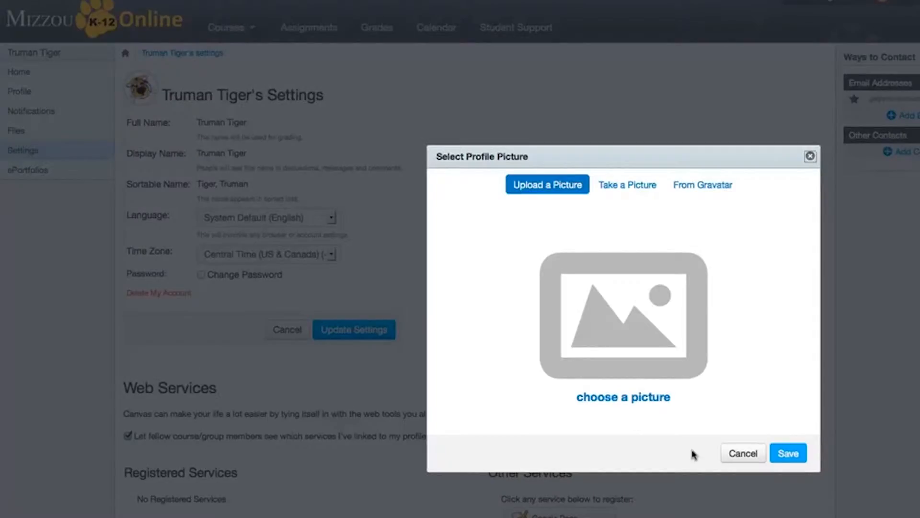
{"action": "left_click", "coordinate": [742, 452]}
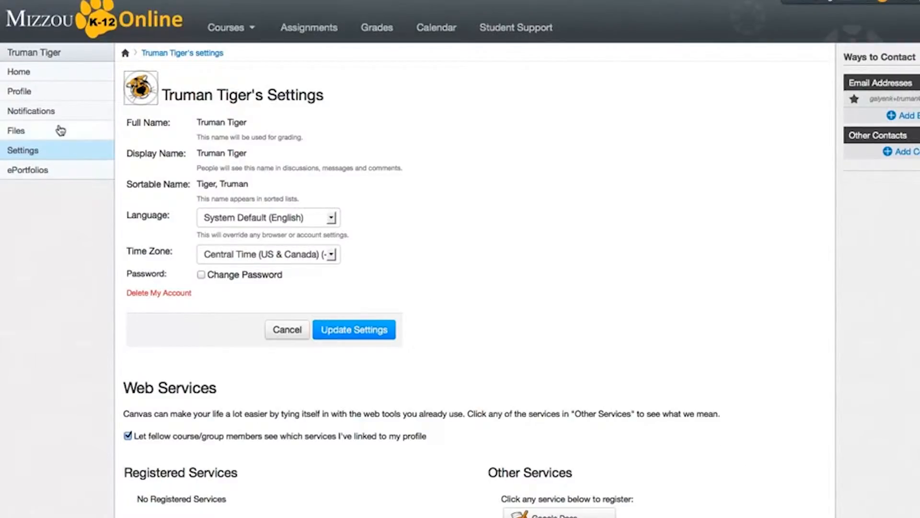
{"action": "mouse_move", "coordinate": [19, 91]}
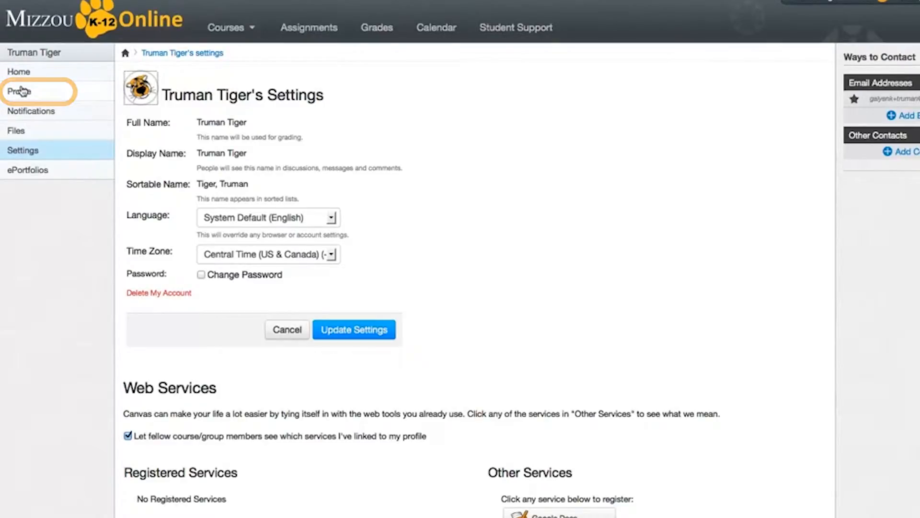
{"action": "left_click", "coordinate": [19, 91]}
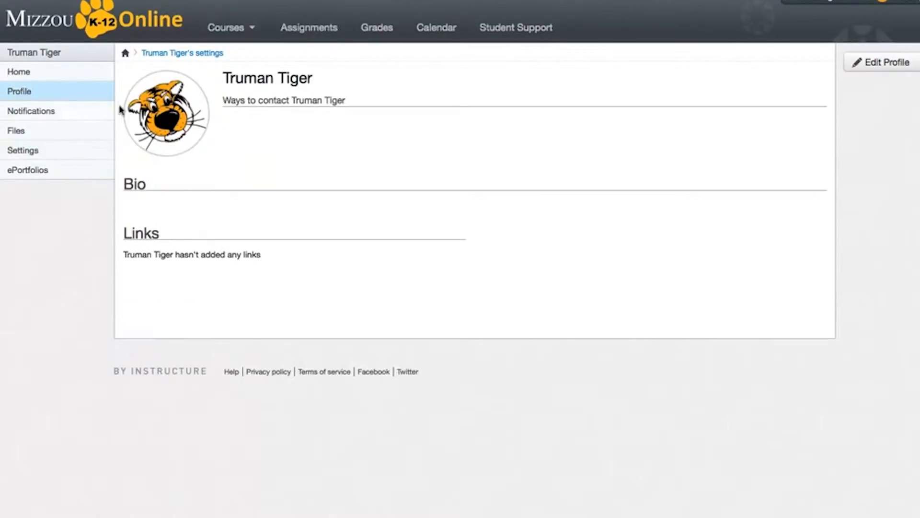
{"action": "left_click", "coordinate": [166, 113]}
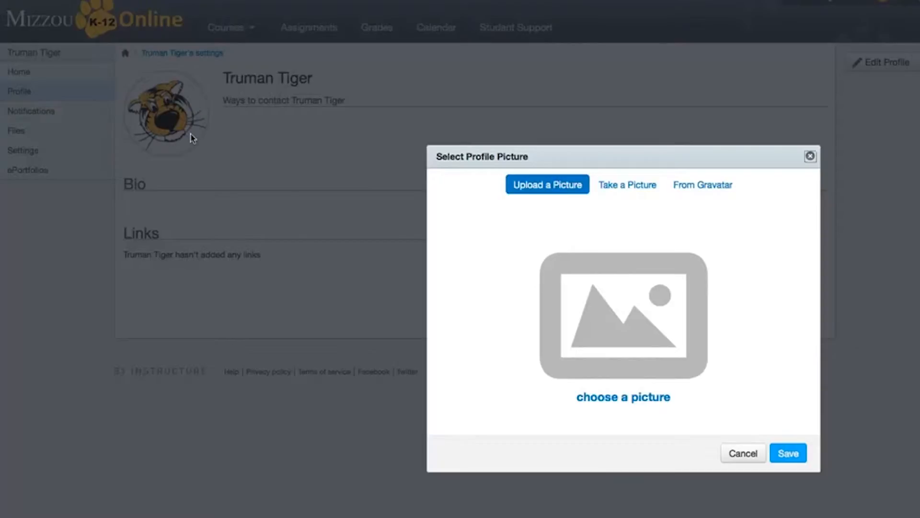
{"action": "mouse_move", "coordinate": [215, 150]}
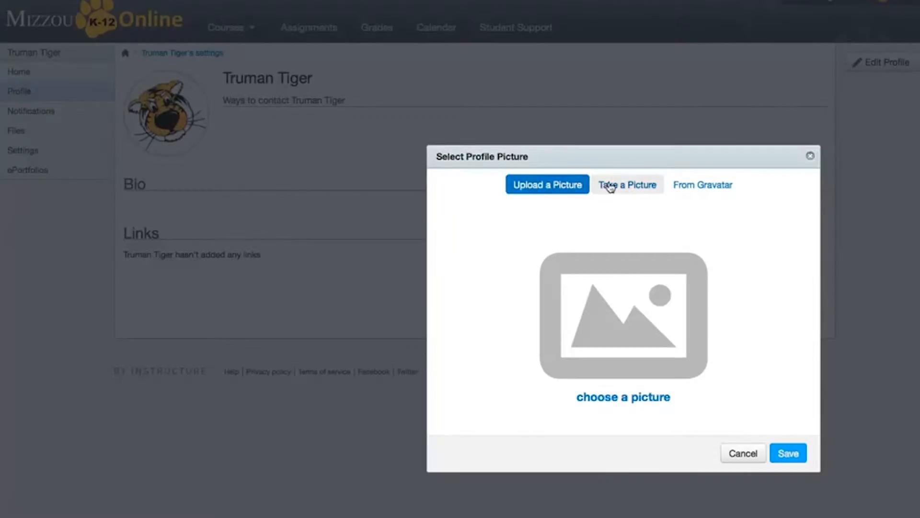
{"action": "mouse_move", "coordinate": [703, 185]}
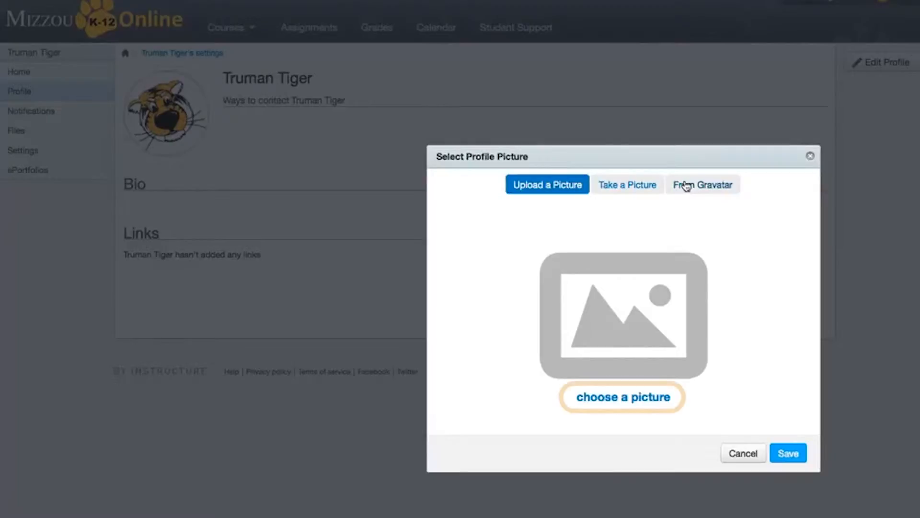
{"action": "mouse_move", "coordinate": [604, 276]}
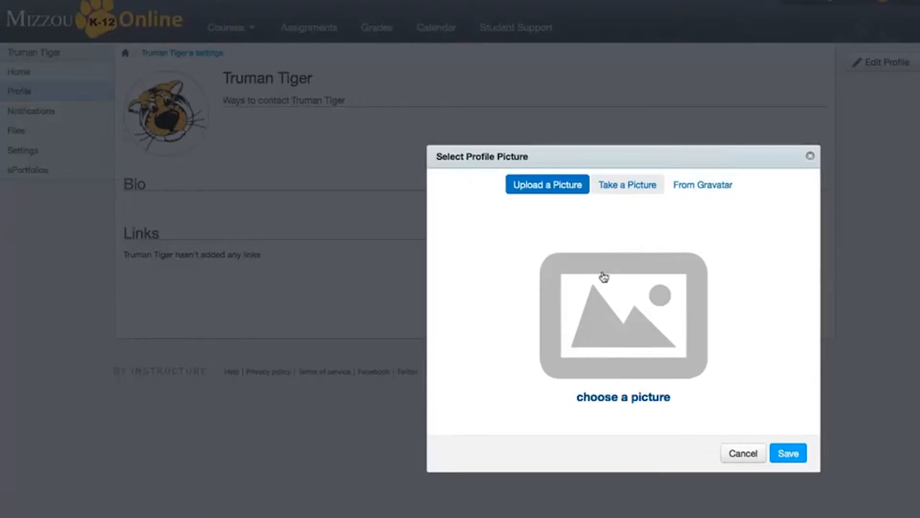
Upload 01_Truman_the_Tiger_logo.png and save it as the profile picture.
{"action": "left_click", "coordinate": [623, 317]}
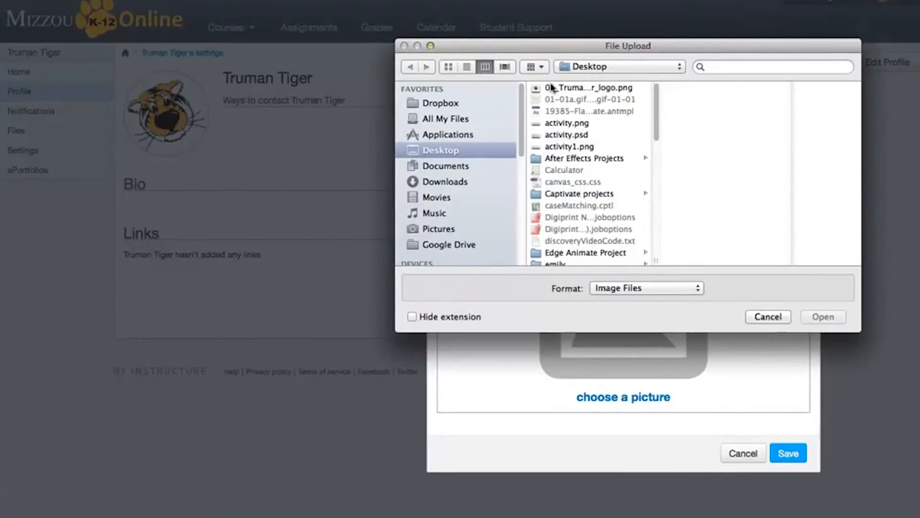
{"action": "left_click", "coordinate": [586, 87]}
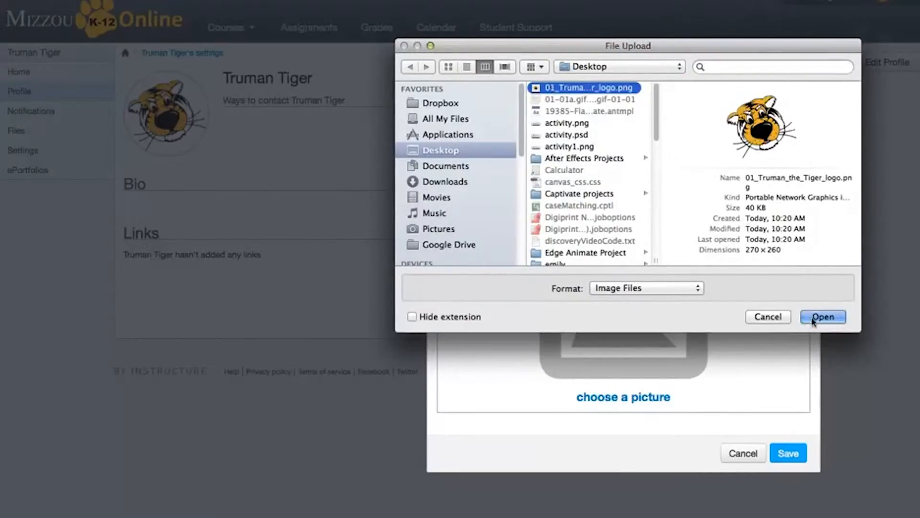
{"action": "left_click", "coordinate": [822, 317]}
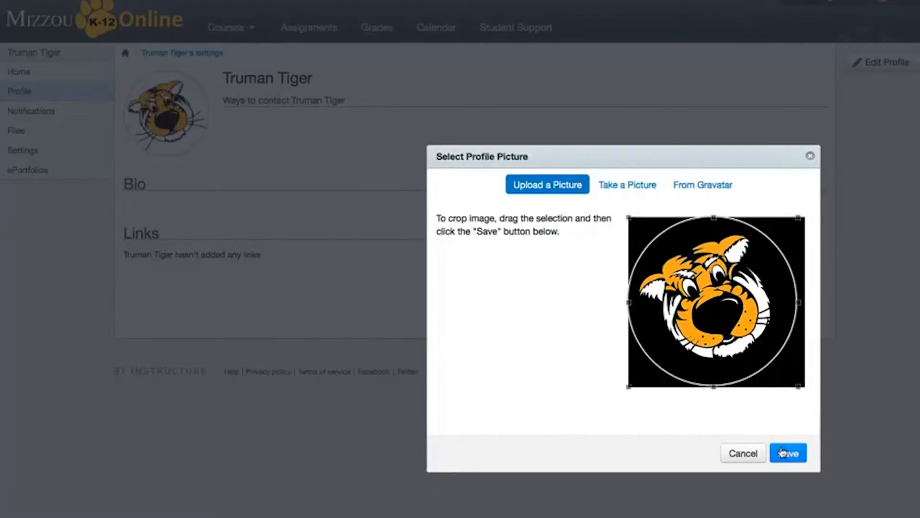
{"action": "left_click", "coordinate": [788, 452]}
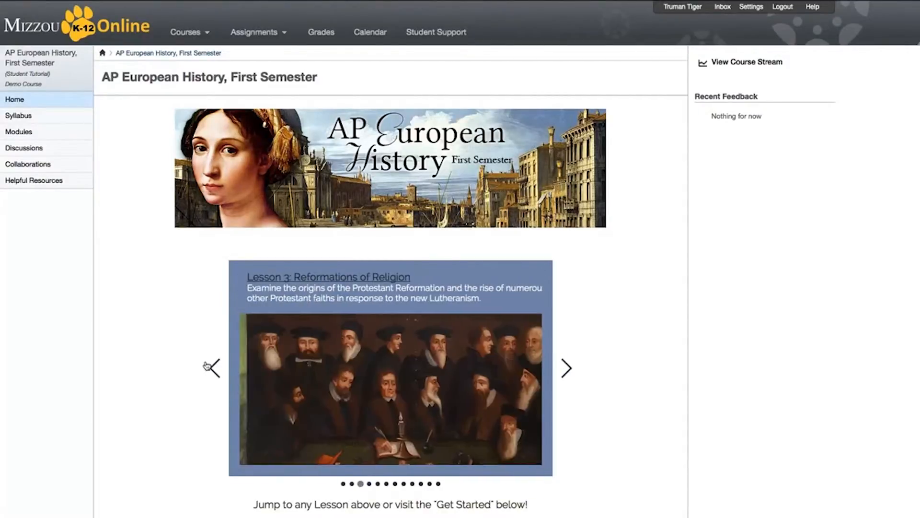
{"action": "left_click", "coordinate": [213, 368]}
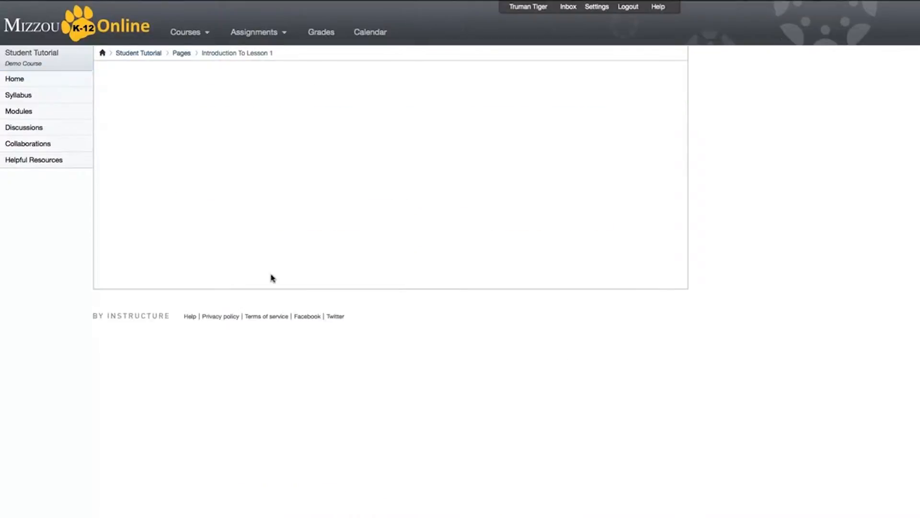
{"action": "left_click", "coordinate": [14, 79]}
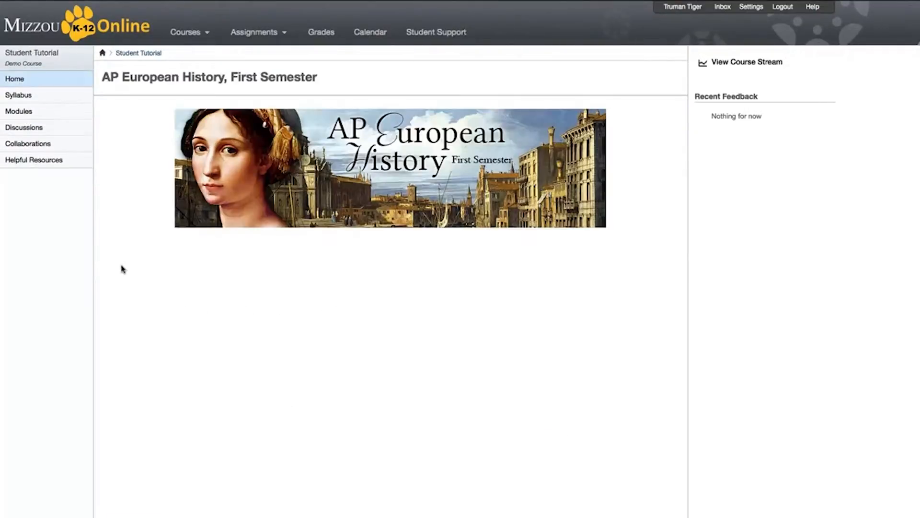
{"action": "scroll", "scroll_direction": "down", "scroll_amount": 3}
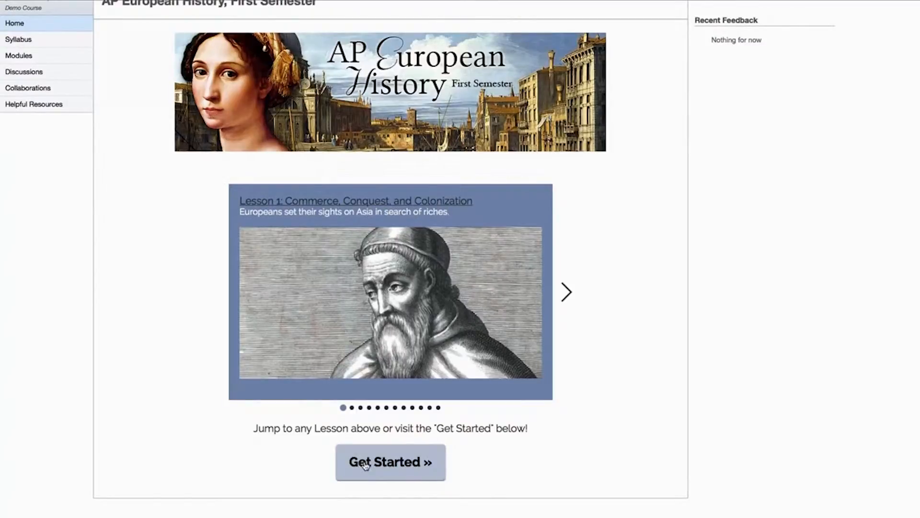
{"action": "scroll", "scroll_direction": "up", "scroll_amount": 3}
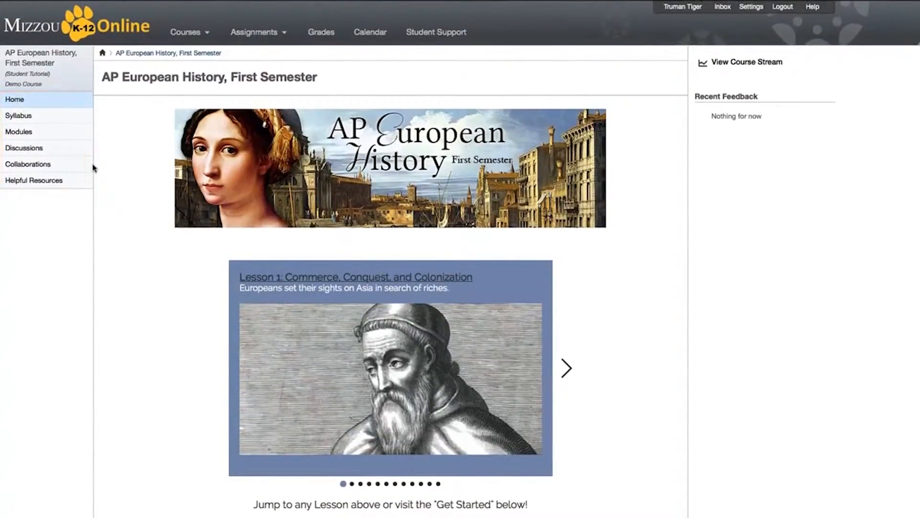
{"action": "mouse_move", "coordinate": [85, 163]}
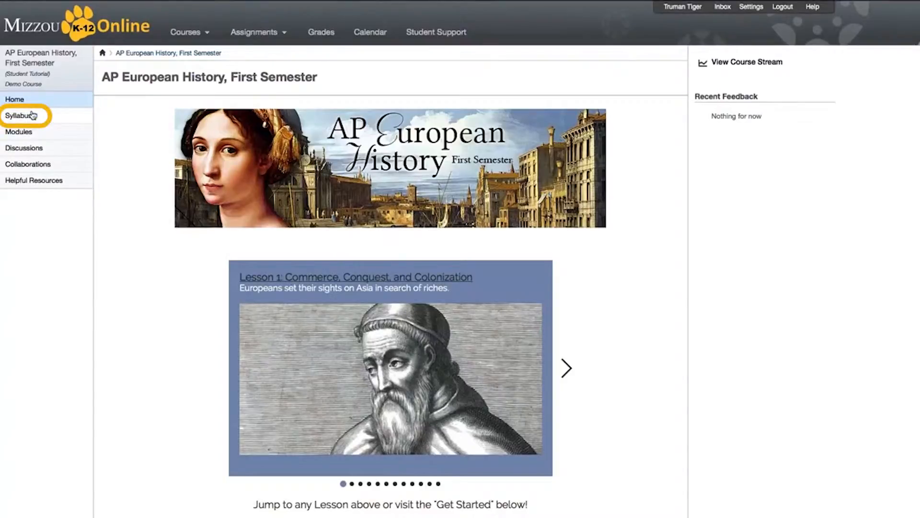
{"action": "left_click", "coordinate": [19, 115]}
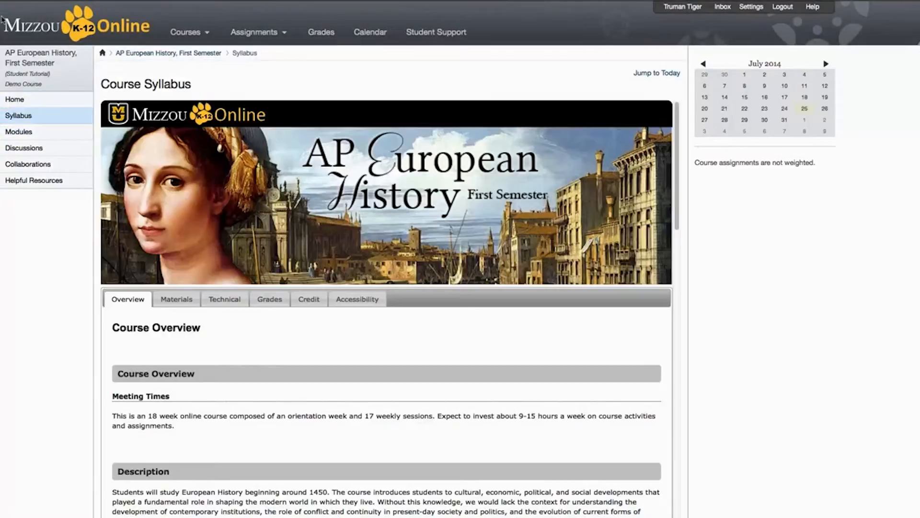
{"action": "mouse_move", "coordinate": [691, 252]}
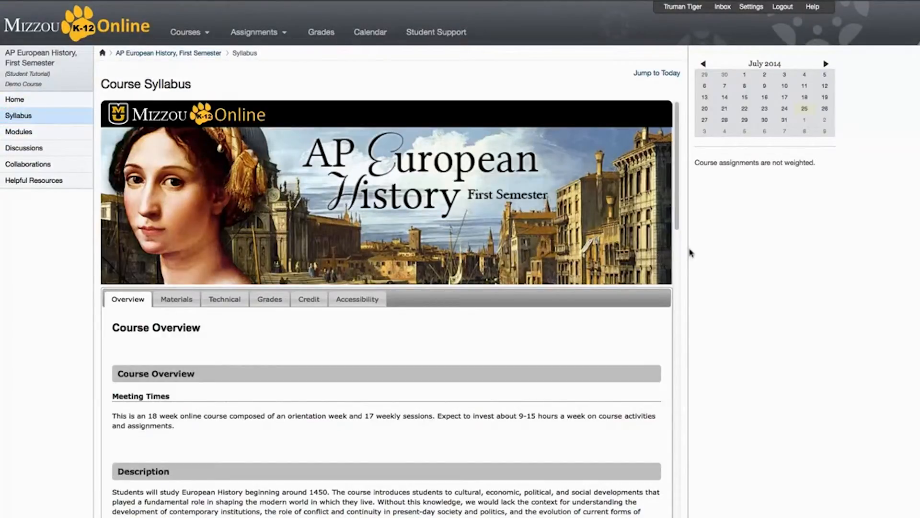
{"action": "mouse_move", "coordinate": [701, 255]}
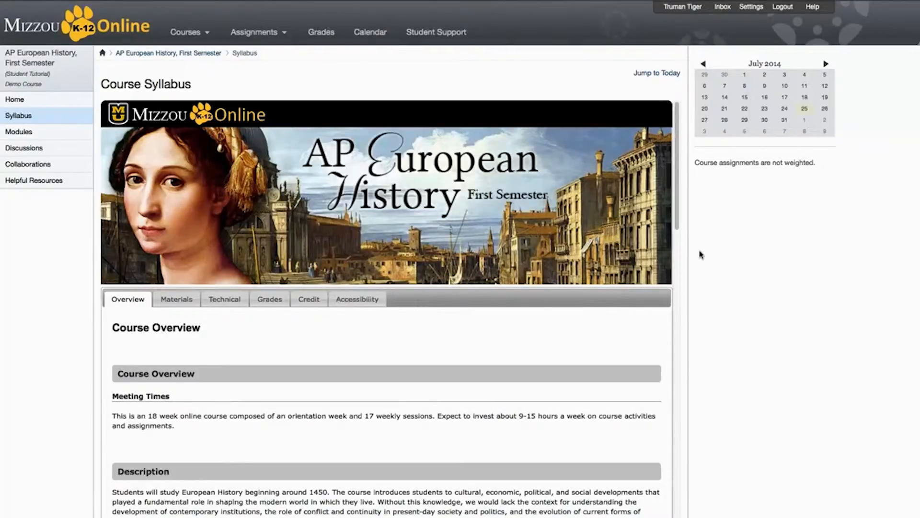
{"action": "scroll", "scroll_direction": "down", "scroll_amount": 3}
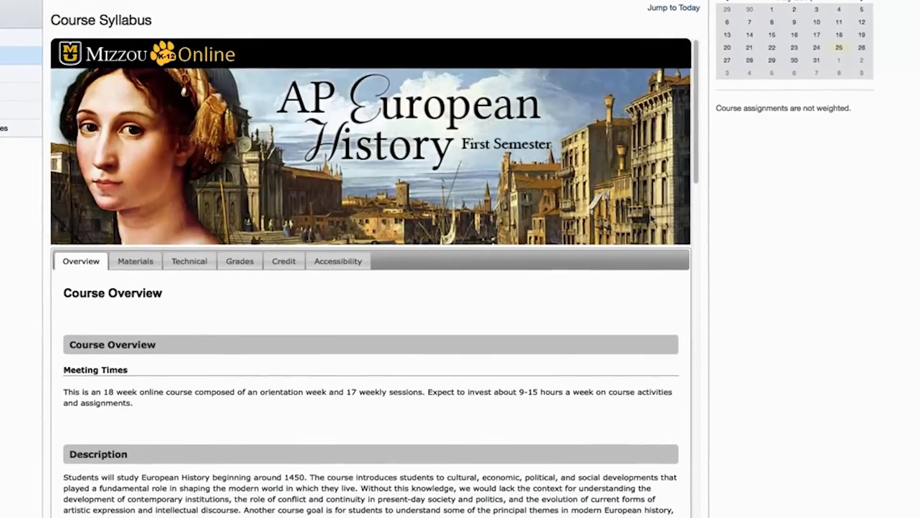
{"action": "scroll", "scroll_direction": "down", "scroll_amount": 3}
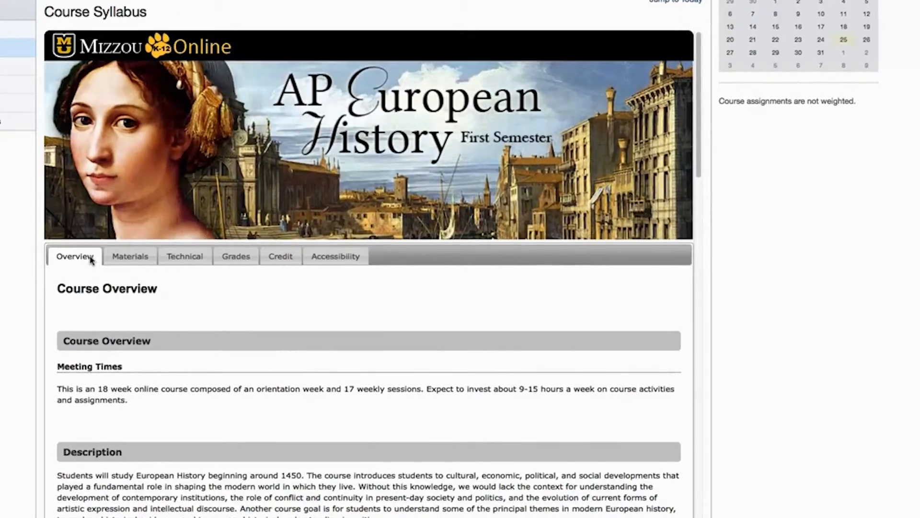
{"action": "scroll", "scroll_direction": "down", "scroll_amount": 3}
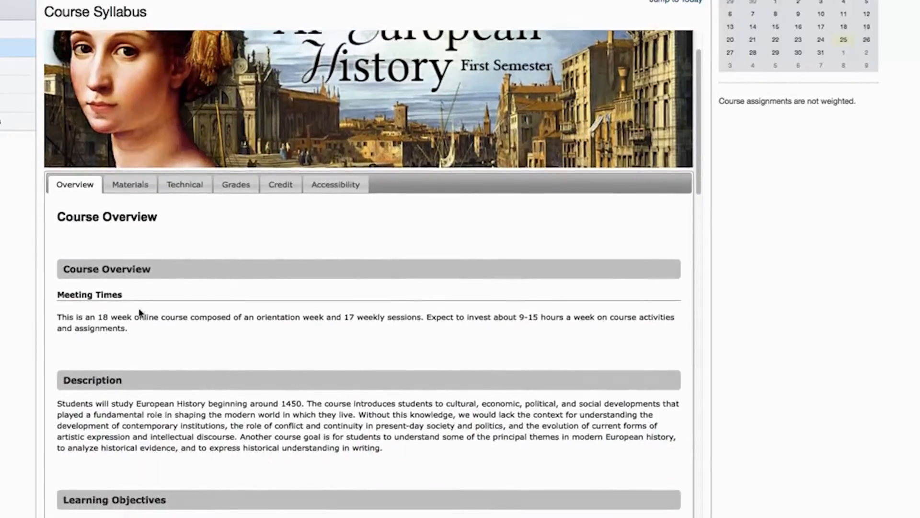
{"action": "scroll", "scroll_direction": "down", "scroll_amount": 3}
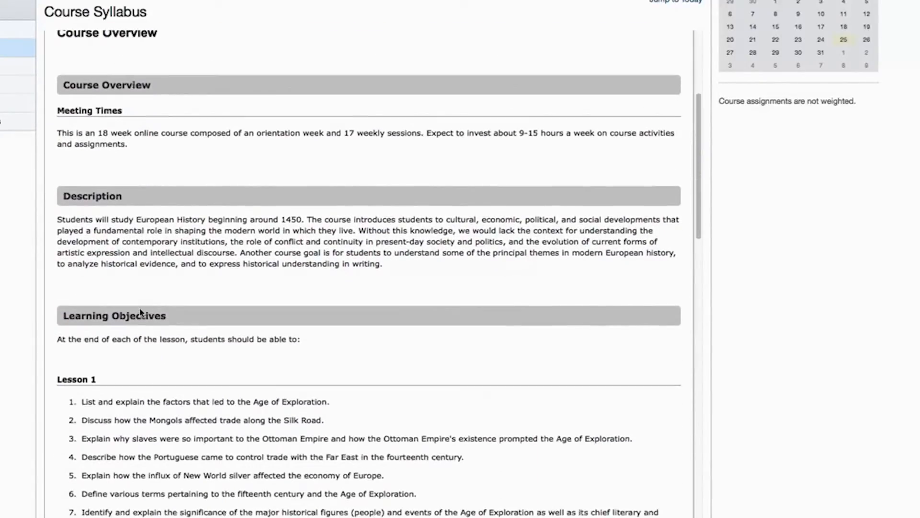
{"action": "scroll", "scroll_direction": "down", "scroll_amount": 3}
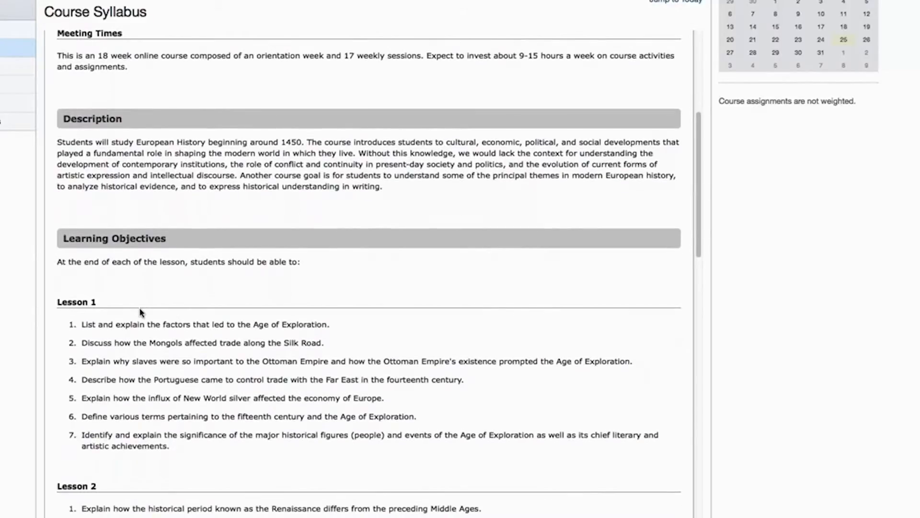
{"action": "scroll", "scroll_direction": "down", "scroll_amount": 3}
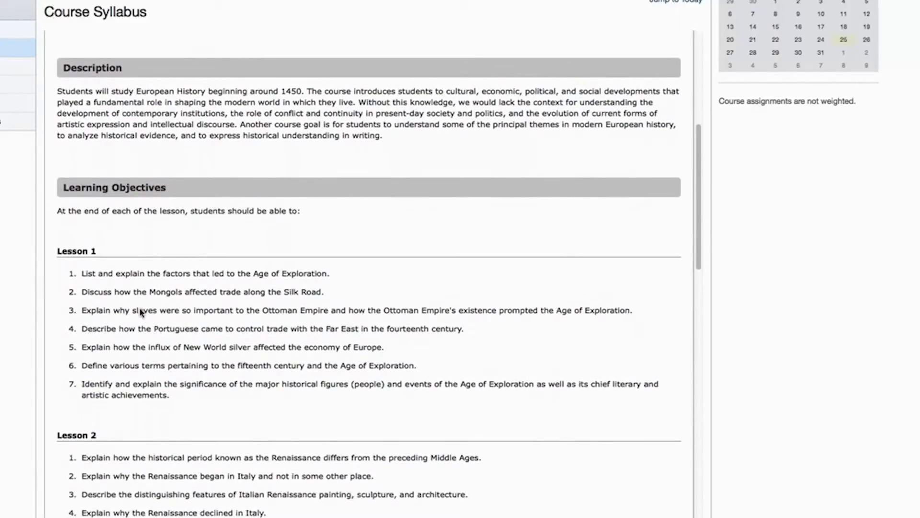
{"action": "scroll", "scroll_direction": "up", "scroll_amount": 3}
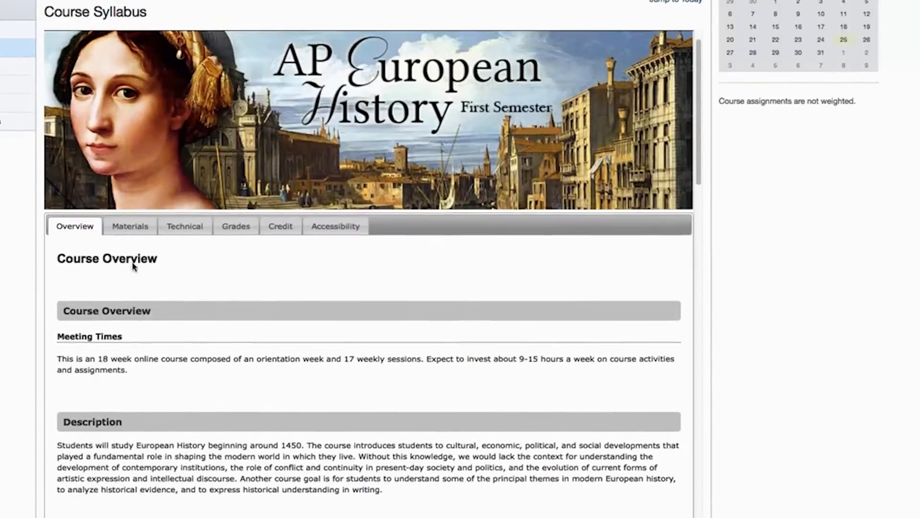
Review the syllabus Materials section's Western Civilizations textbook, then show Technical Requirements.
{"action": "left_click", "coordinate": [130, 226]}
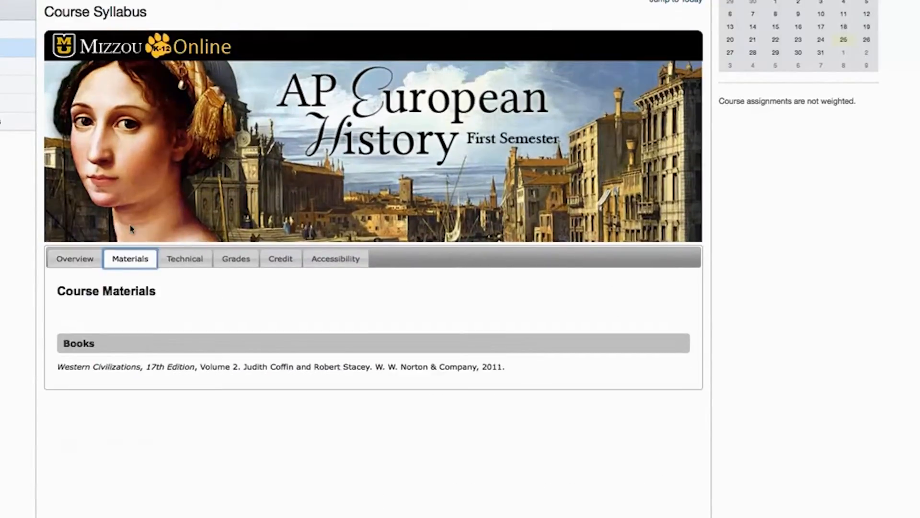
{"action": "scroll", "scroll_direction": "down", "scroll_amount": 3}
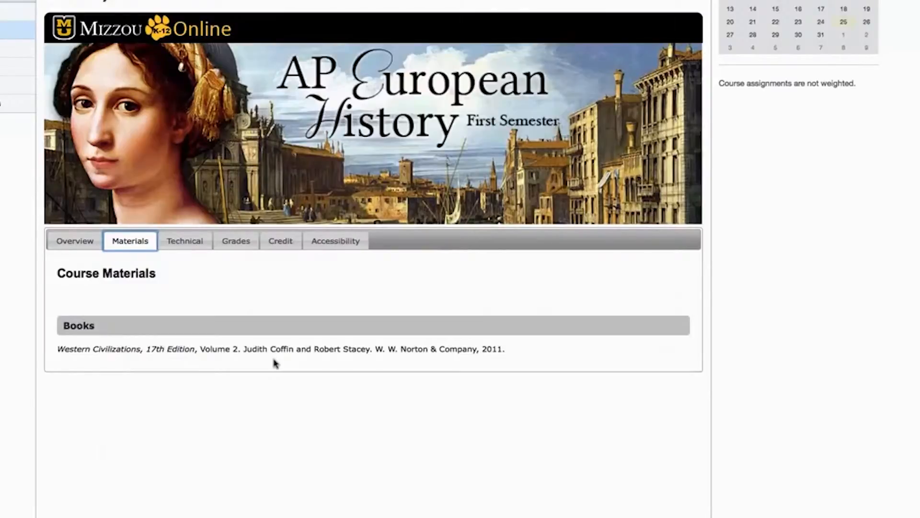
{"action": "left_click", "coordinate": [184, 241]}
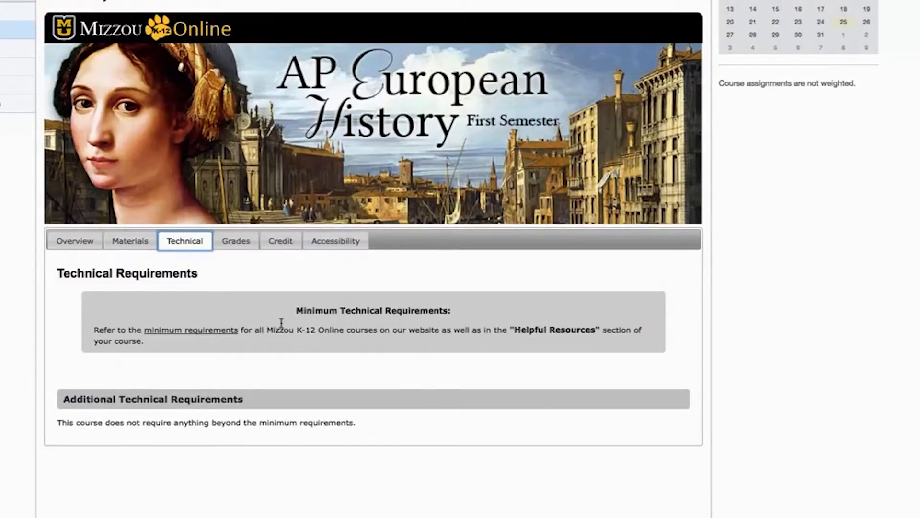
{"action": "mouse_move", "coordinate": [236, 241]}
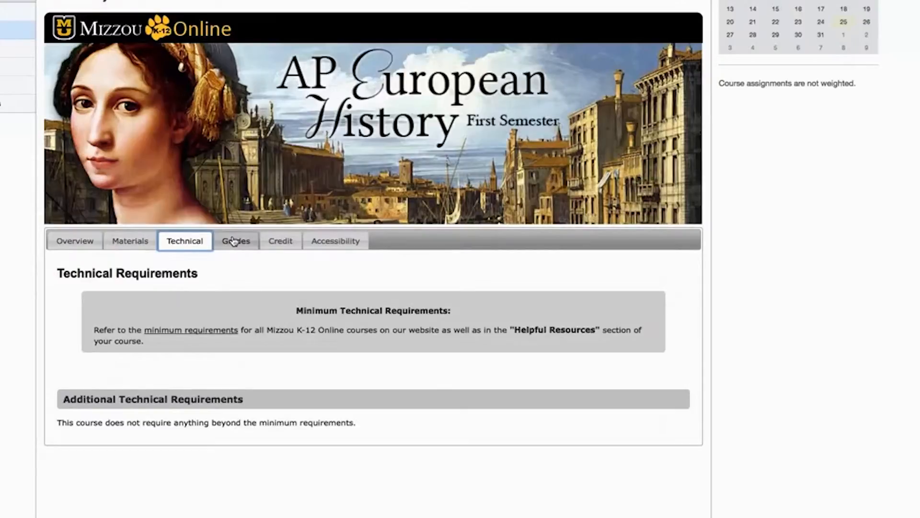
Read the syllabus Grades section: points distribution, grading scale, deadlines and exam matrix.
{"action": "left_click", "coordinate": [236, 241]}
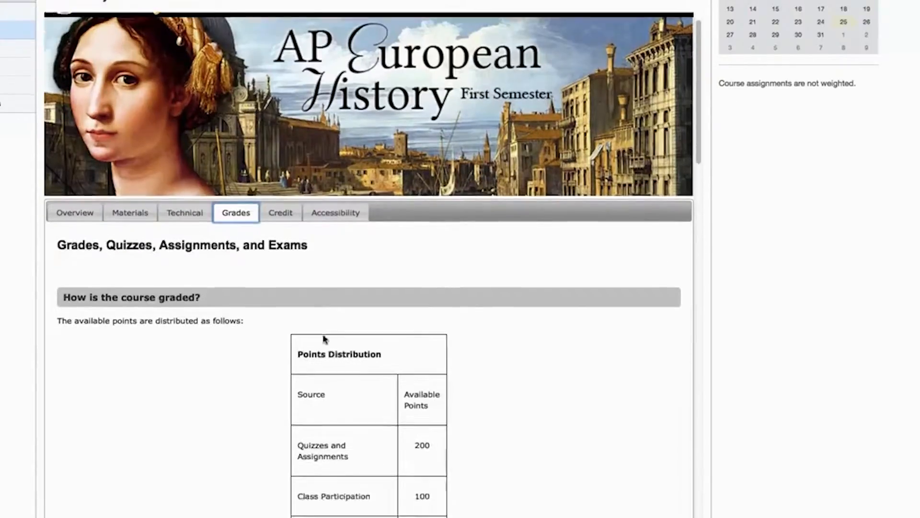
{"action": "scroll", "scroll_direction": "down", "scroll_amount": 3}
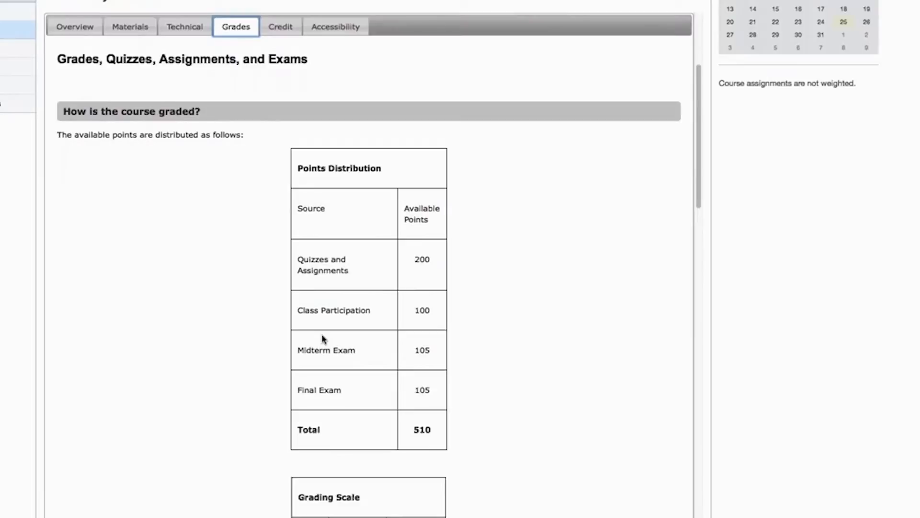
{"action": "scroll", "scroll_direction": "down", "scroll_amount": 3}
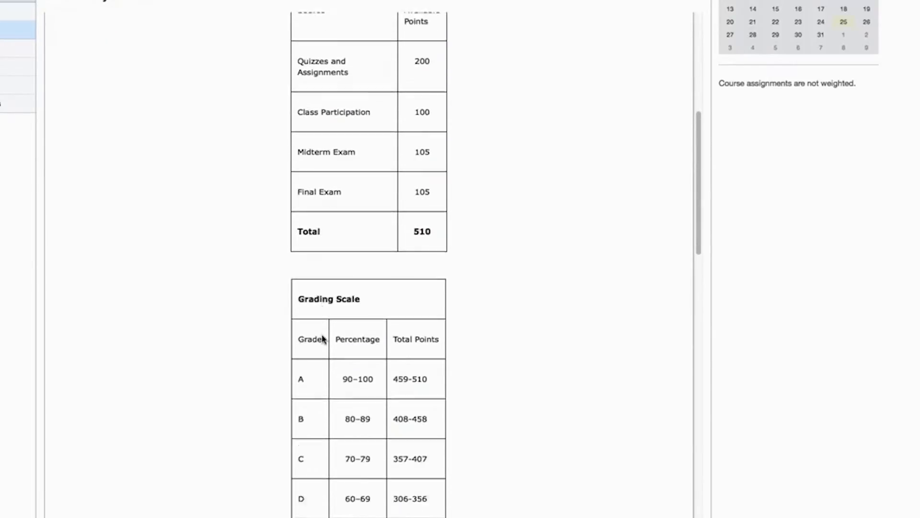
{"action": "scroll", "scroll_direction": "down", "scroll_amount": 3}
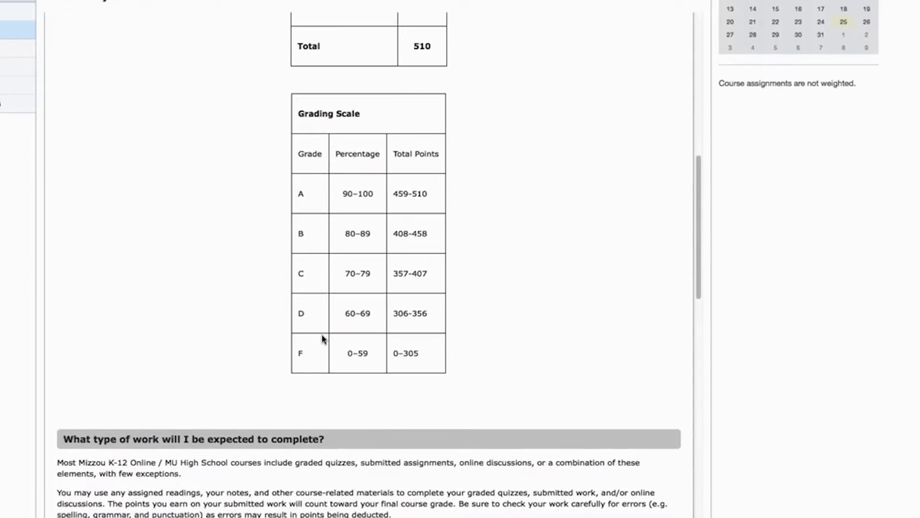
{"action": "scroll", "scroll_direction": "down", "scroll_amount": 3}
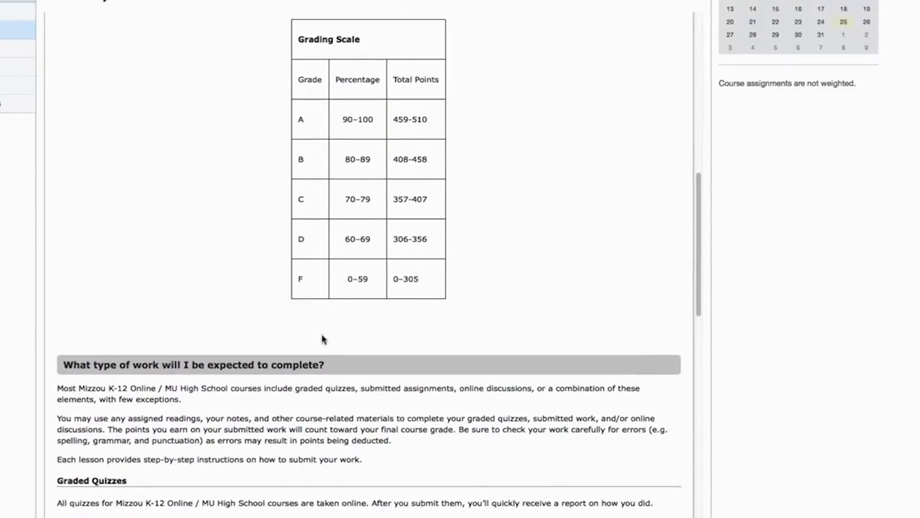
{"action": "scroll", "scroll_direction": "down", "scroll_amount": 3}
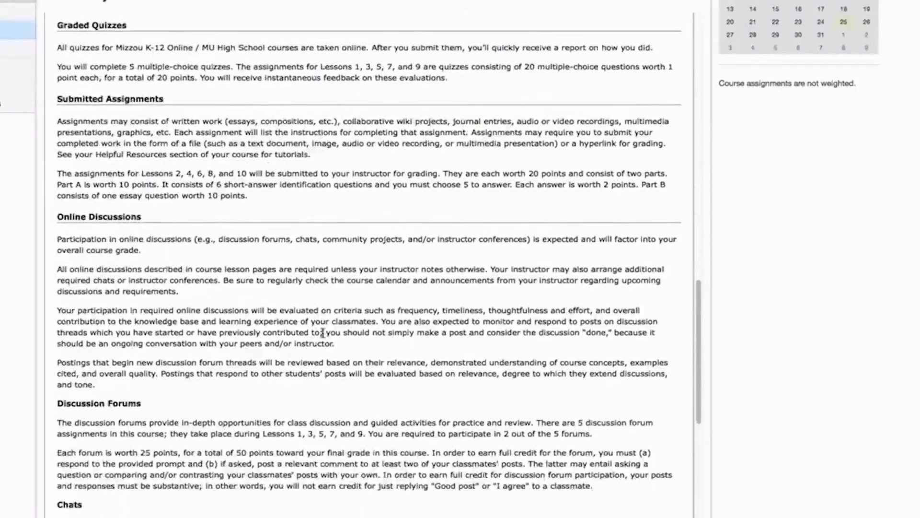
{"action": "scroll", "scroll_direction": "down", "scroll_amount": 3}
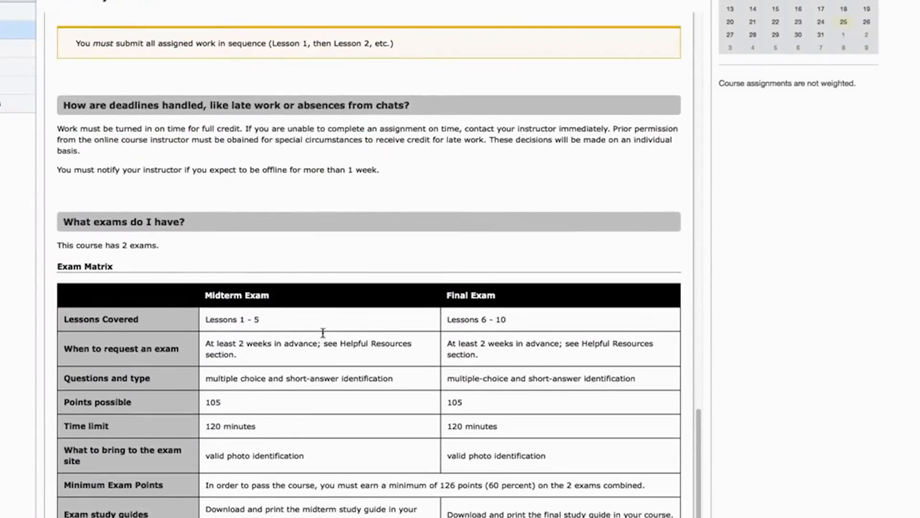
{"action": "scroll", "scroll_direction": "down", "scroll_amount": 3}
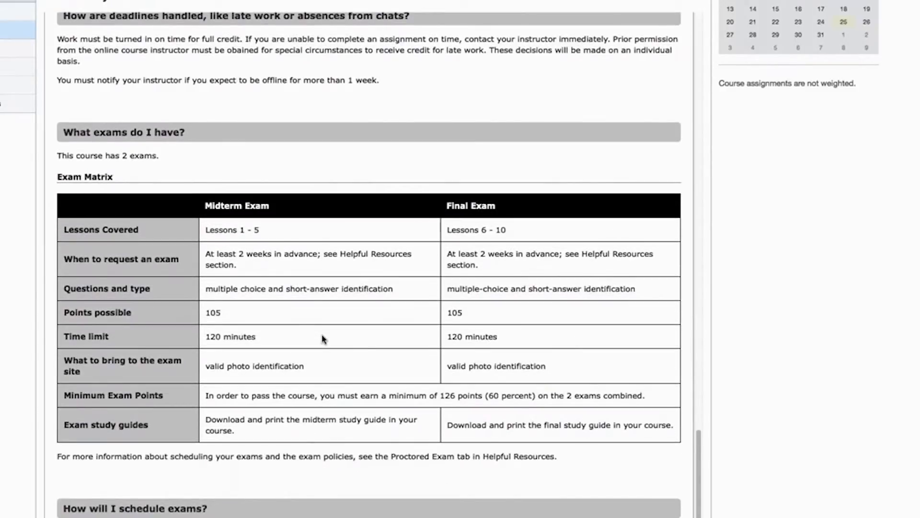
{"action": "scroll", "scroll_direction": "up", "scroll_amount": 3}
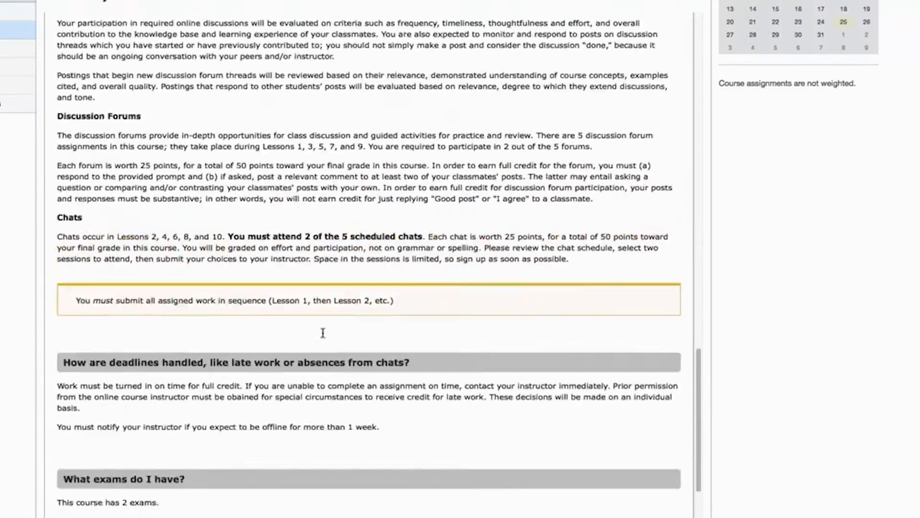
{"action": "left_click", "coordinate": [235, 106]}
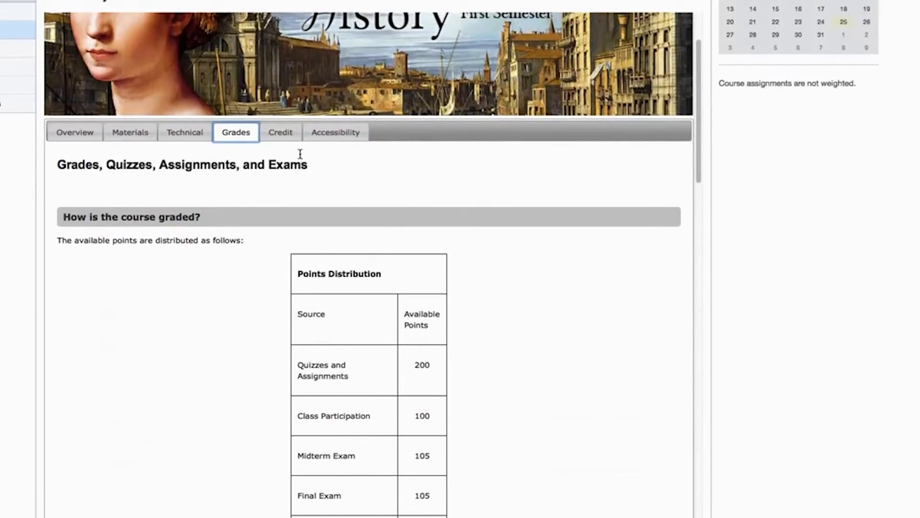
Read the syllabus Credits section naming the course developer, credits and image attributions.
{"action": "left_click", "coordinate": [280, 131]}
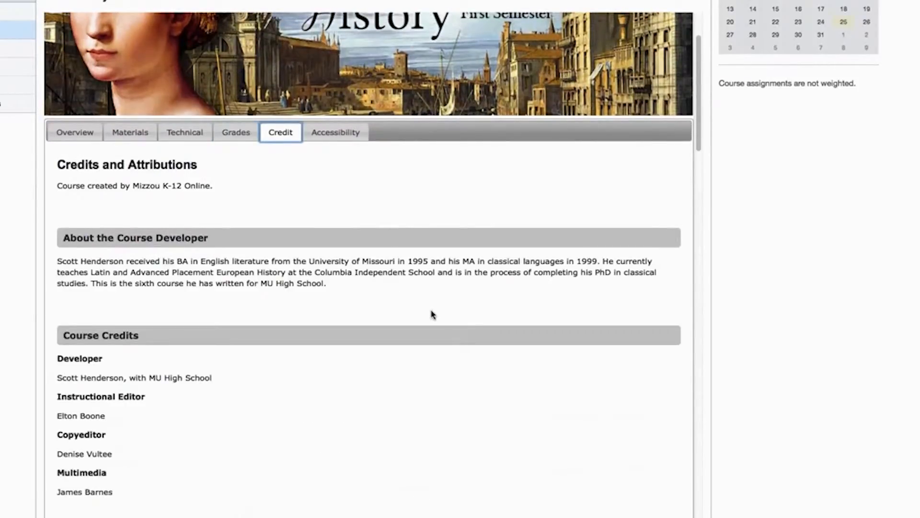
{"action": "scroll", "scroll_direction": "down", "scroll_amount": 3}
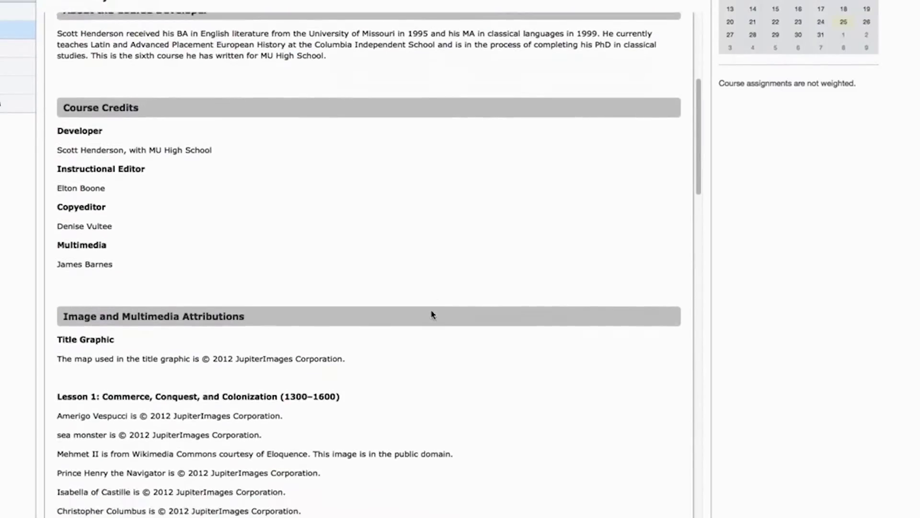
{"action": "scroll", "scroll_direction": "down", "scroll_amount": 3}
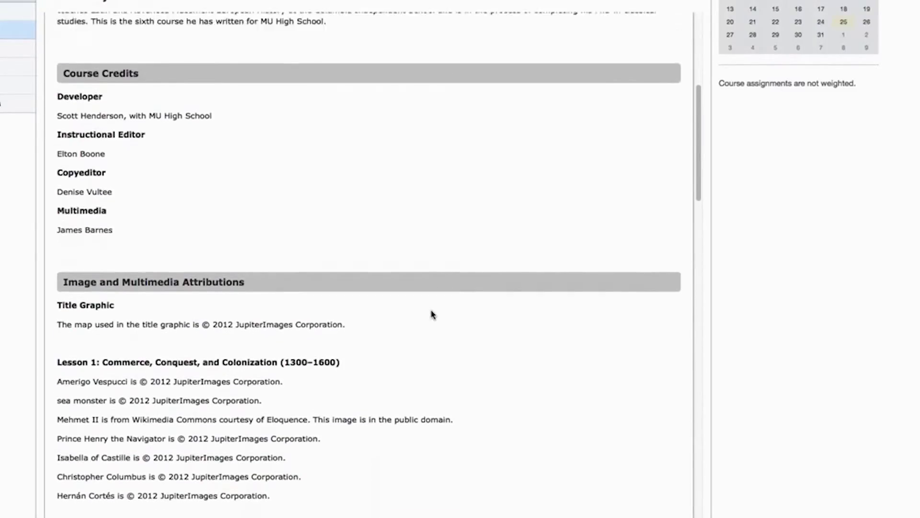
{"action": "scroll", "scroll_direction": "up", "scroll_amount": 3}
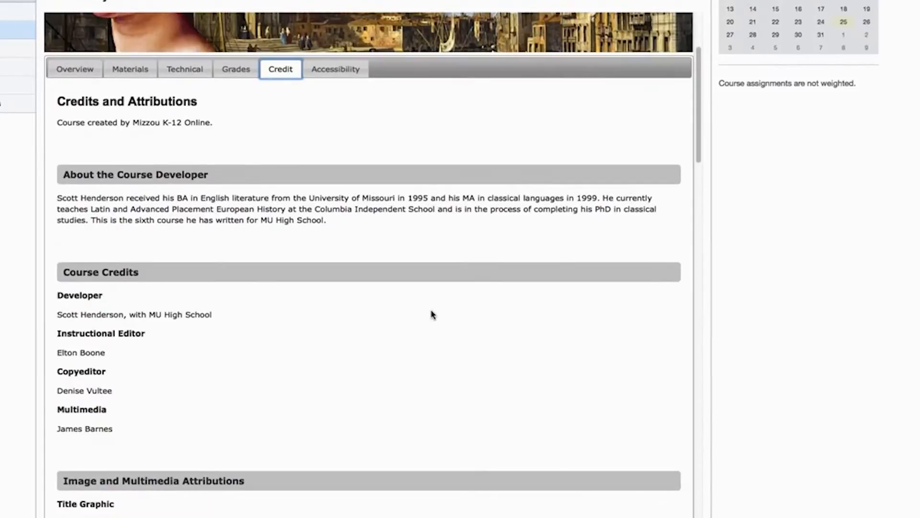
{"action": "mouse_move", "coordinate": [411, 229]}
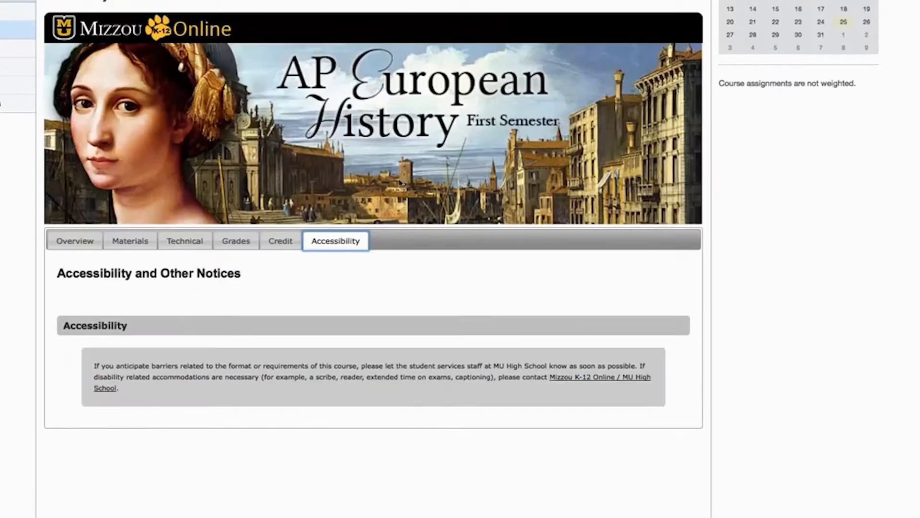
{"action": "mouse_move", "coordinate": [535, 400]}
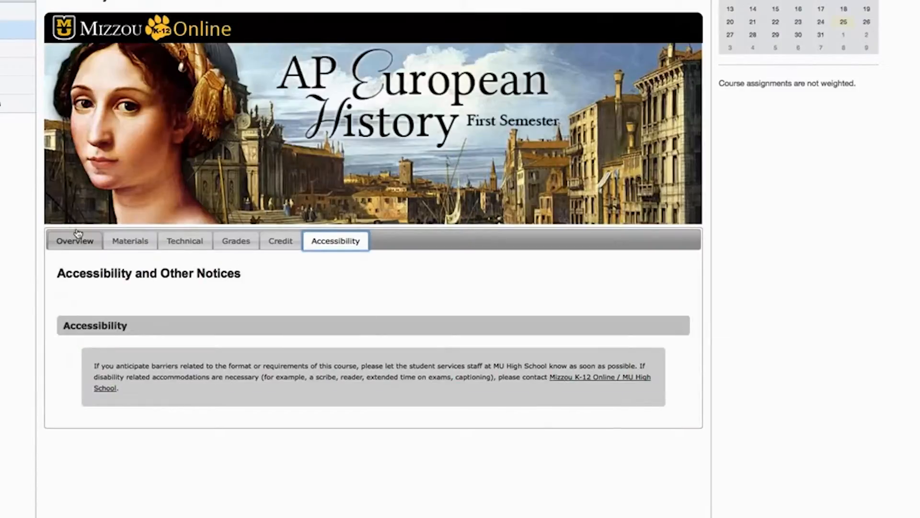
Browse the Course Overview schedule, open Lesson 3 Progress Evaluation, then return to the Syllabus.
{"action": "left_click", "coordinate": [75, 241]}
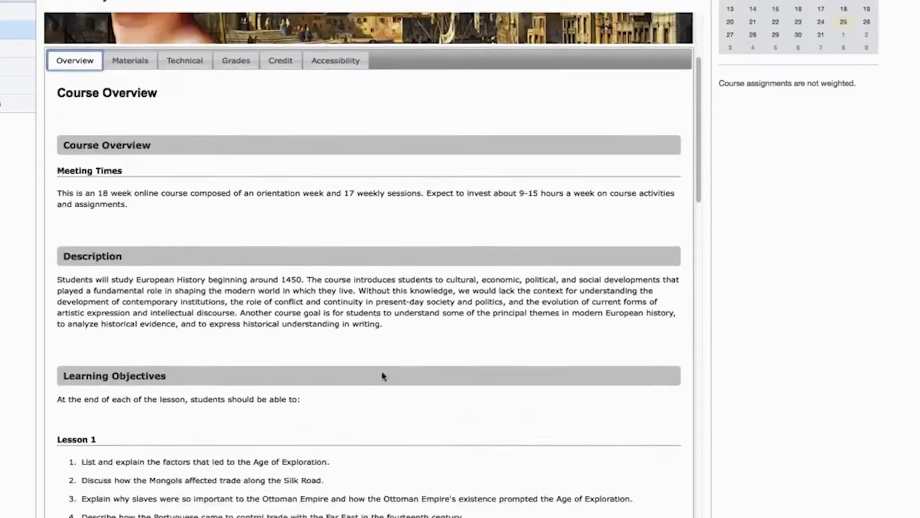
{"action": "scroll", "scroll_direction": "down", "scroll_amount": 3}
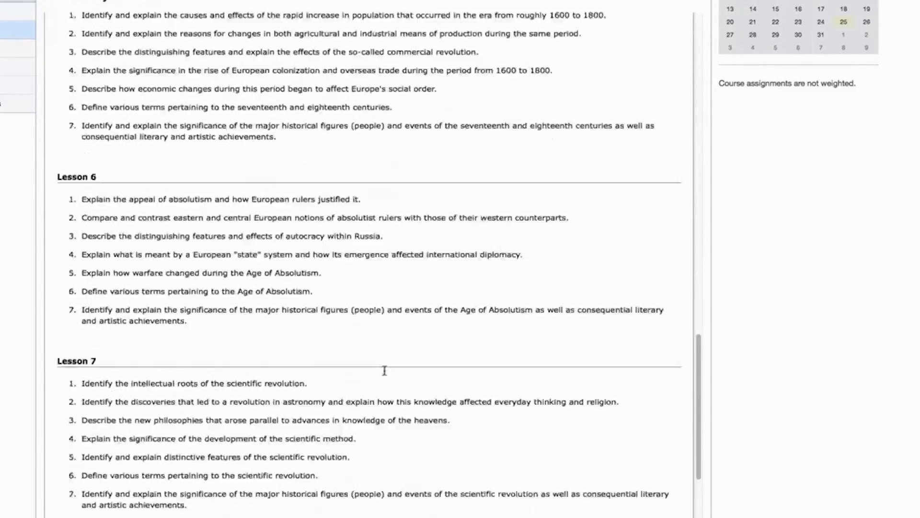
{"action": "scroll", "scroll_direction": "down", "scroll_amount": 3}
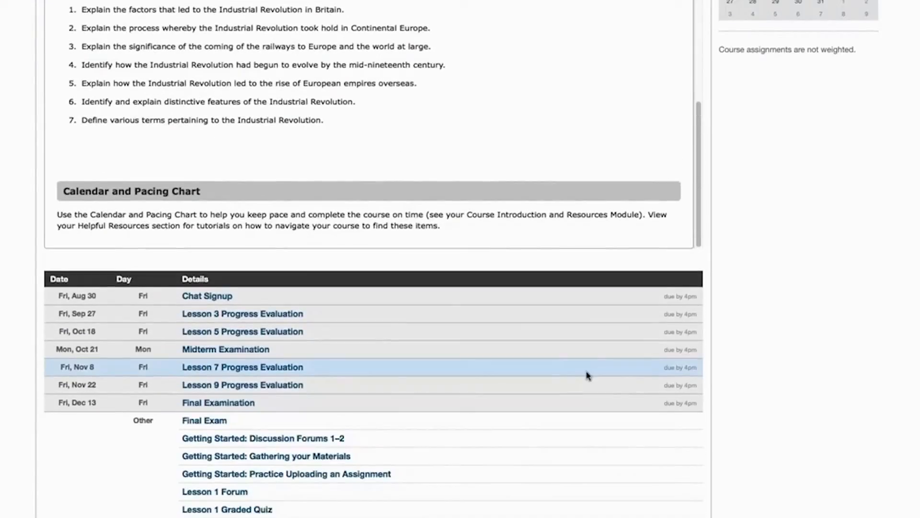
{"action": "scroll", "scroll_direction": "down", "scroll_amount": 3}
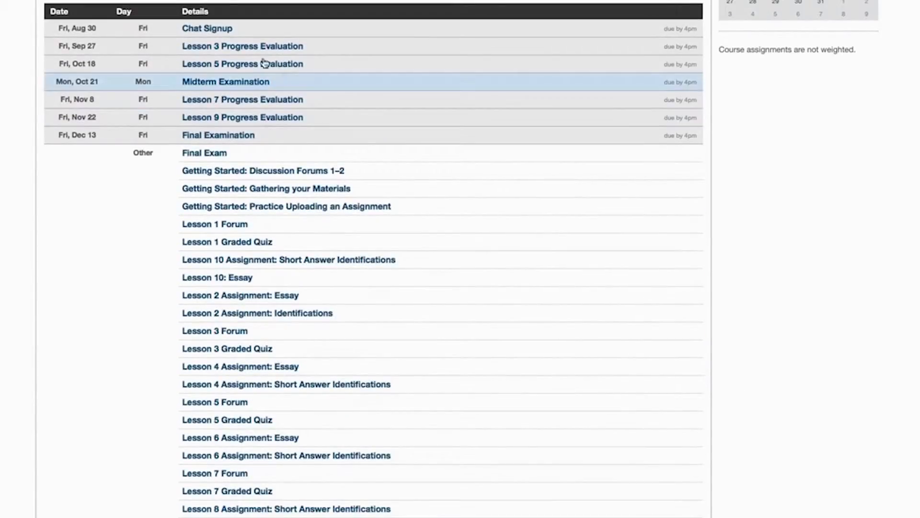
{"action": "left_click", "coordinate": [243, 46]}
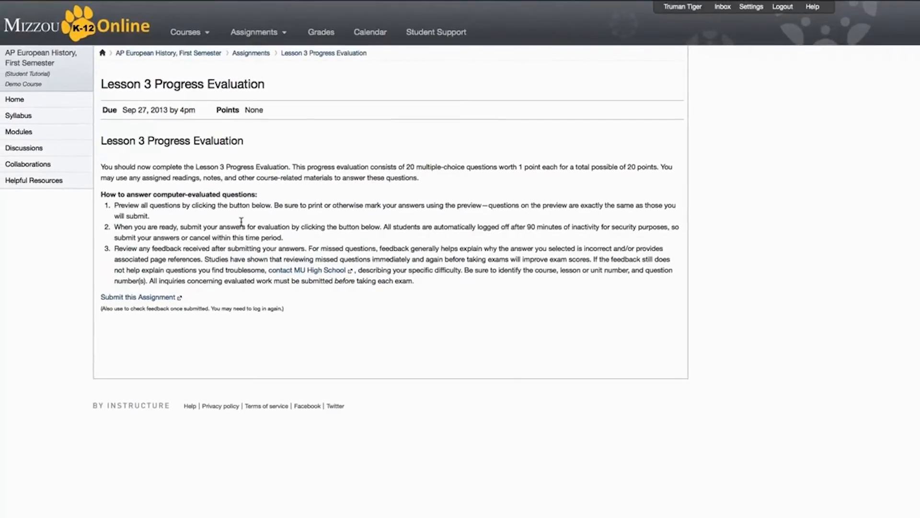
{"action": "left_click", "coordinate": [18, 115]}
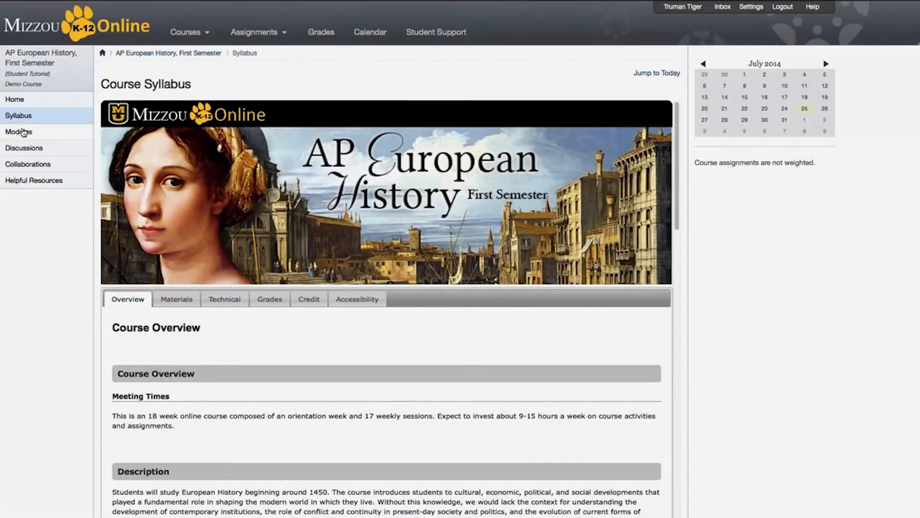
Open Modules and scroll through Course Introduction, Lesson 1 and in-progress Lesson 2 items.
{"action": "left_click", "coordinate": [18, 132]}
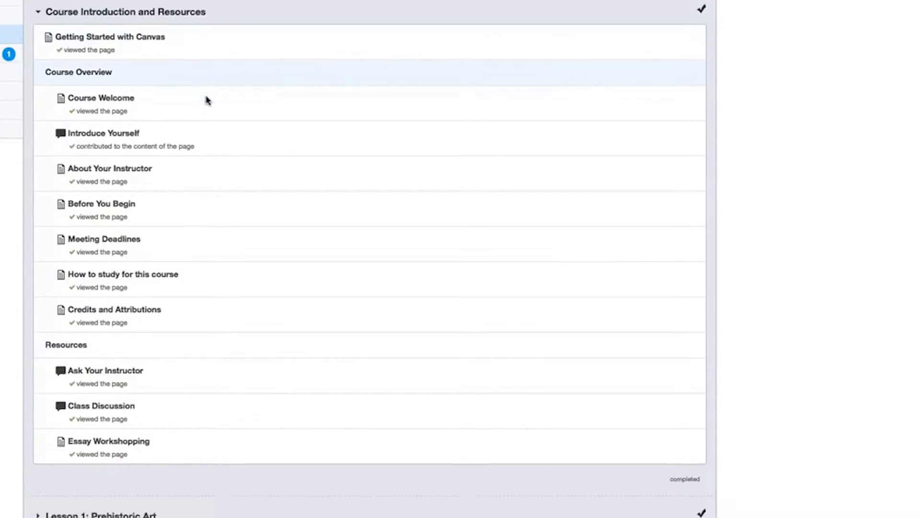
{"action": "scroll", "scroll_direction": "down", "scroll_amount": 3}
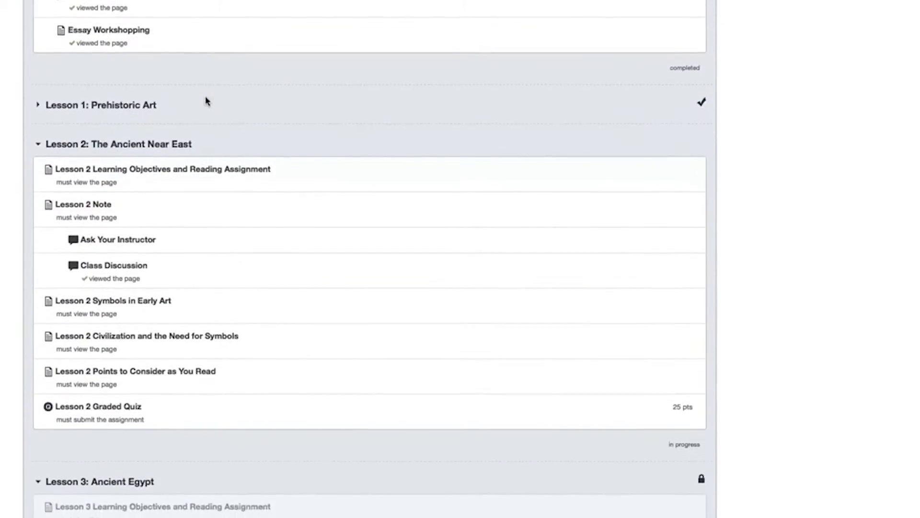
{"action": "scroll", "scroll_direction": "down", "scroll_amount": 3}
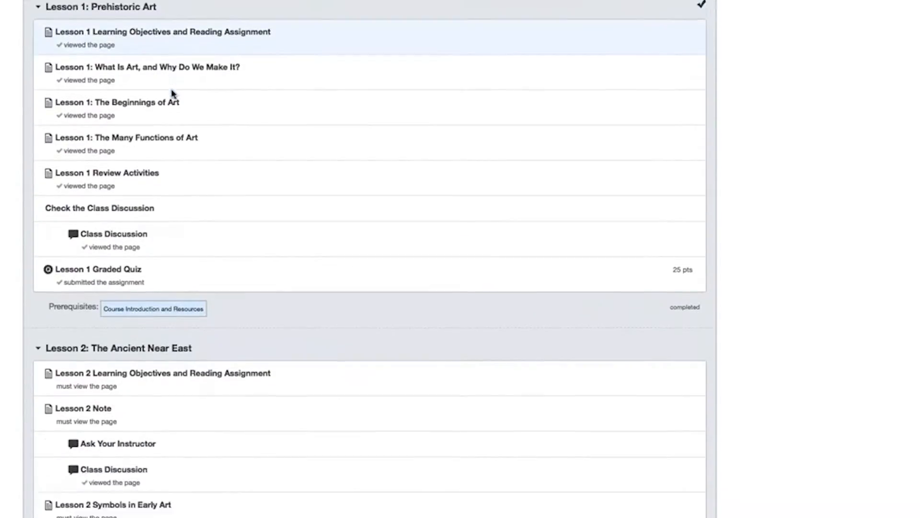
{"action": "scroll", "scroll_direction": "down", "scroll_amount": 3}
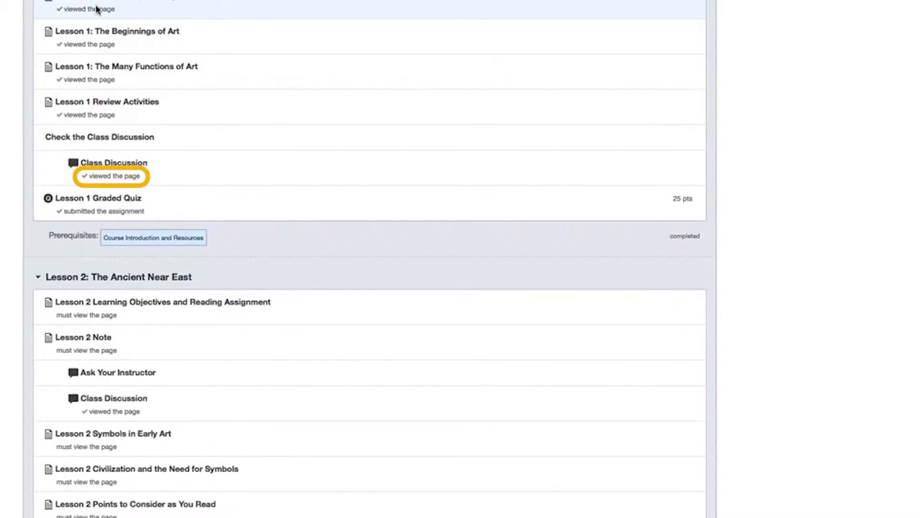
{"action": "mouse_move", "coordinate": [119, 12]}
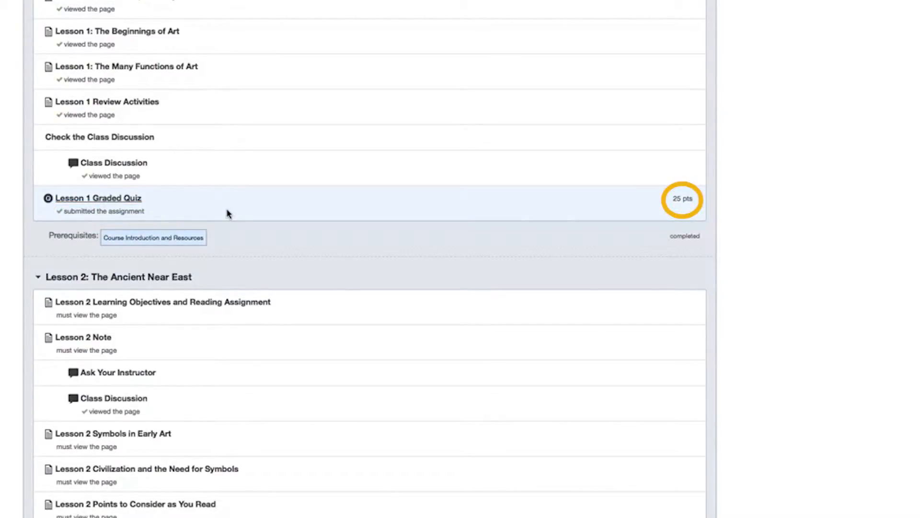
{"action": "left_click", "coordinate": [98, 198]}
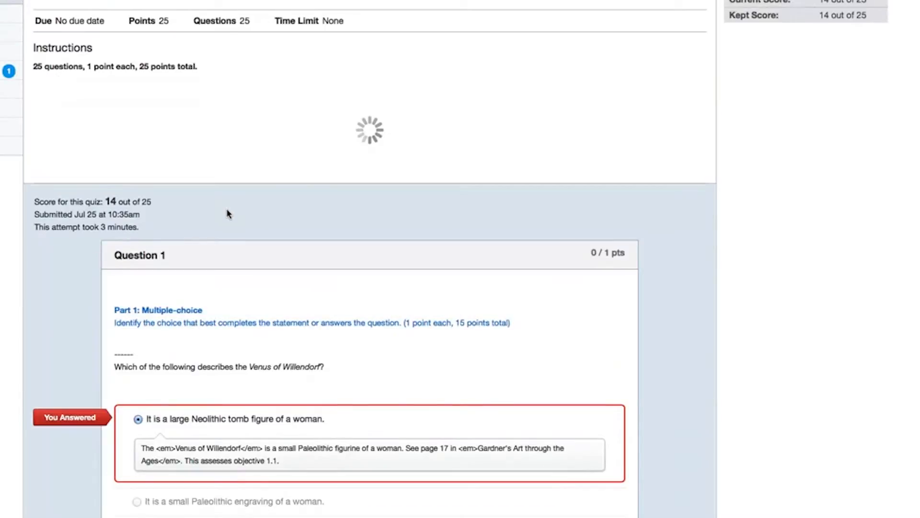
{"action": "scroll", "scroll_direction": "down", "scroll_amount": 3}
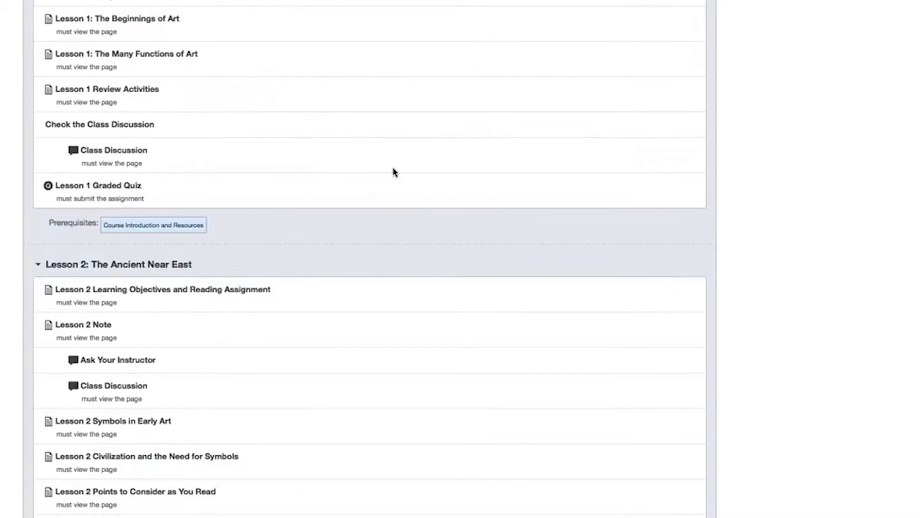
{"action": "scroll", "scroll_direction": "down", "scroll_amount": 3}
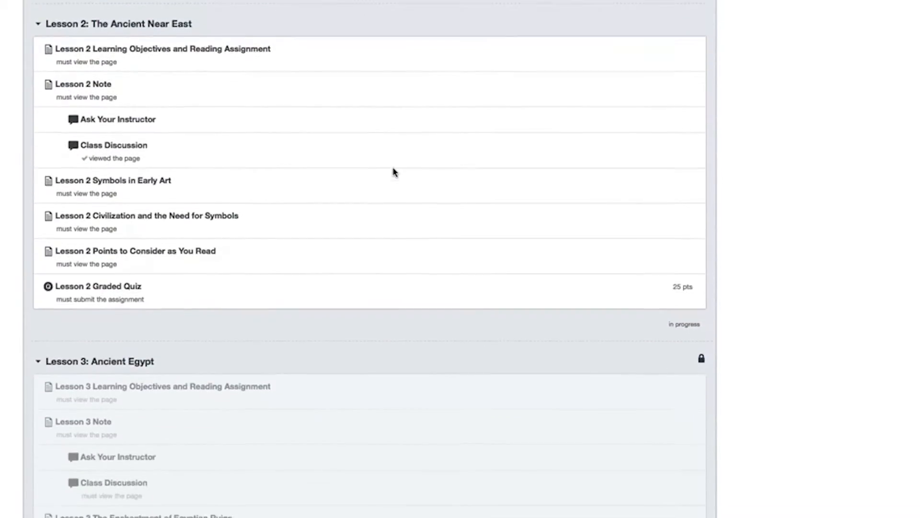
{"action": "scroll", "scroll_direction": "down", "scroll_amount": 3}
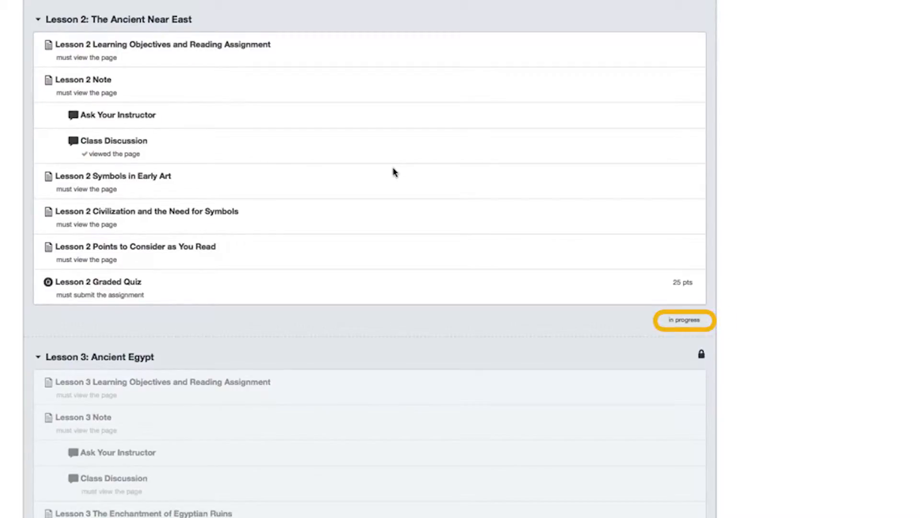
{"action": "scroll", "scroll_direction": "down", "scroll_amount": 3}
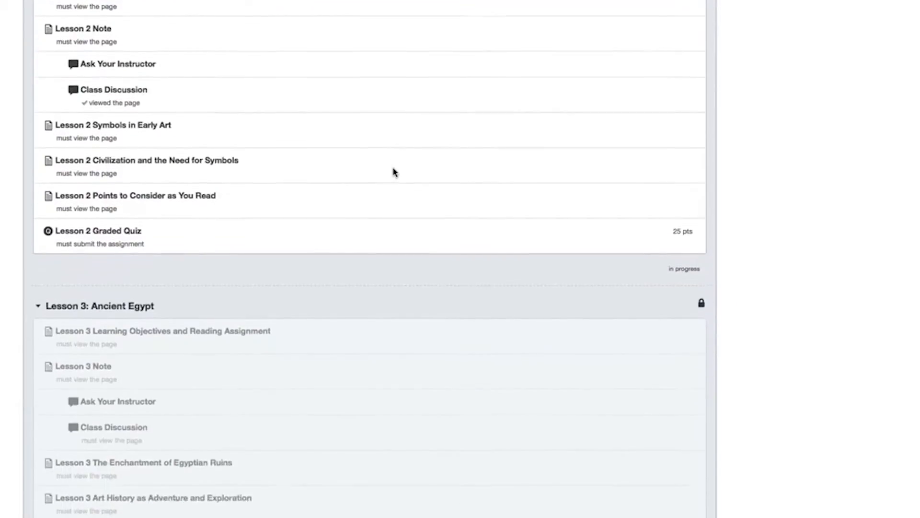
{"action": "scroll", "scroll_direction": "down", "scroll_amount": 3}
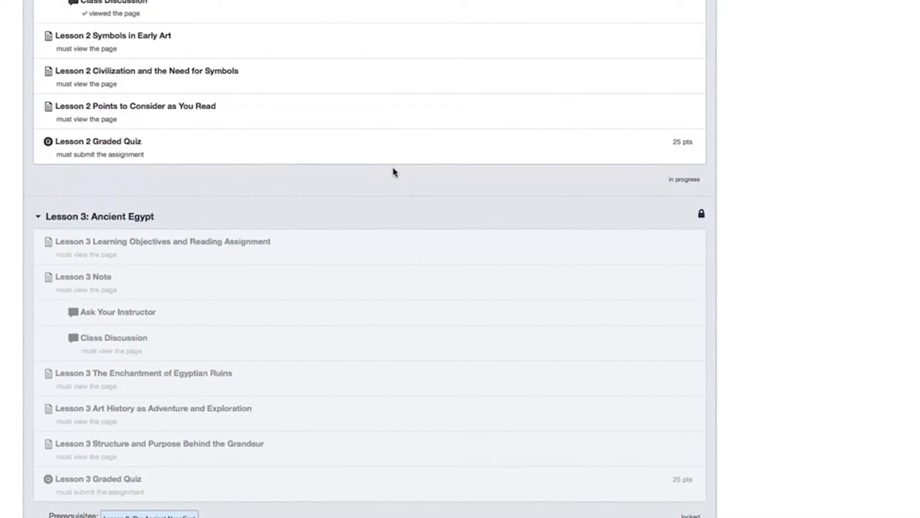
{"action": "scroll", "scroll_direction": "down", "scroll_amount": 3}
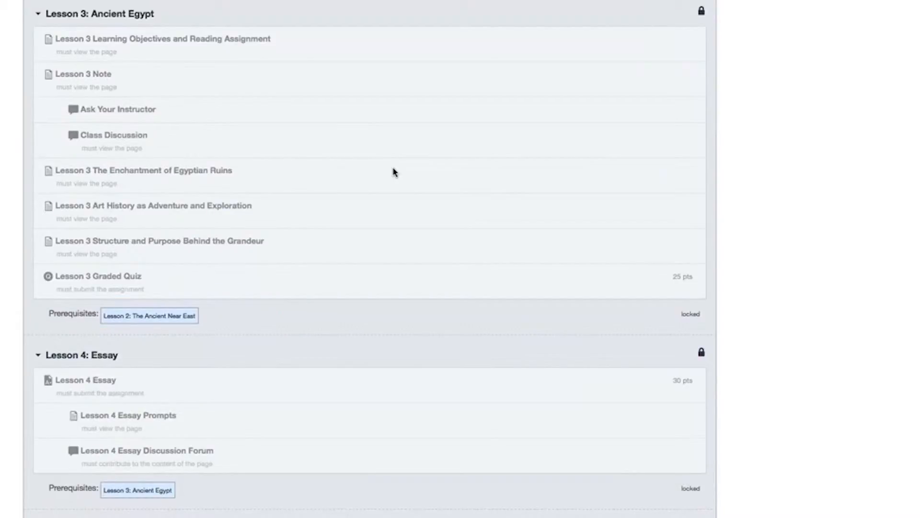
{"action": "scroll", "scroll_direction": "up", "scroll_amount": 3}
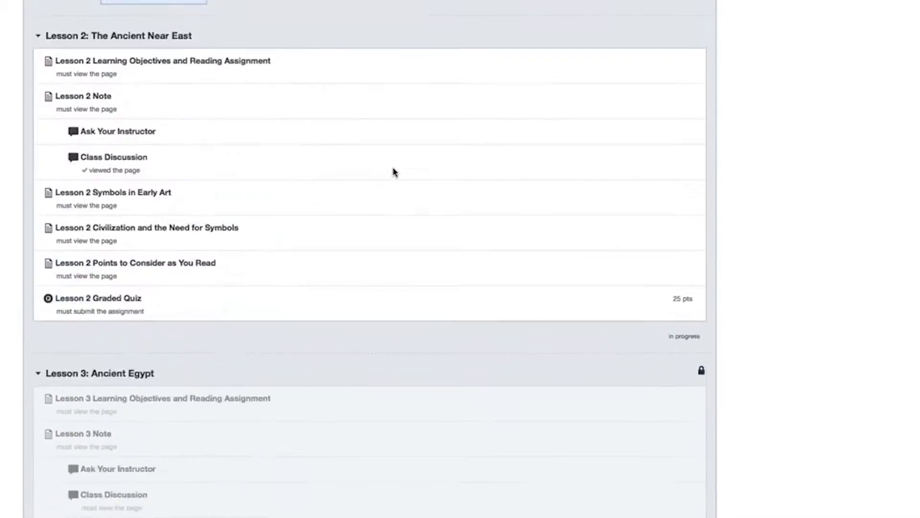
{"action": "scroll", "scroll_direction": "up", "scroll_amount": 3}
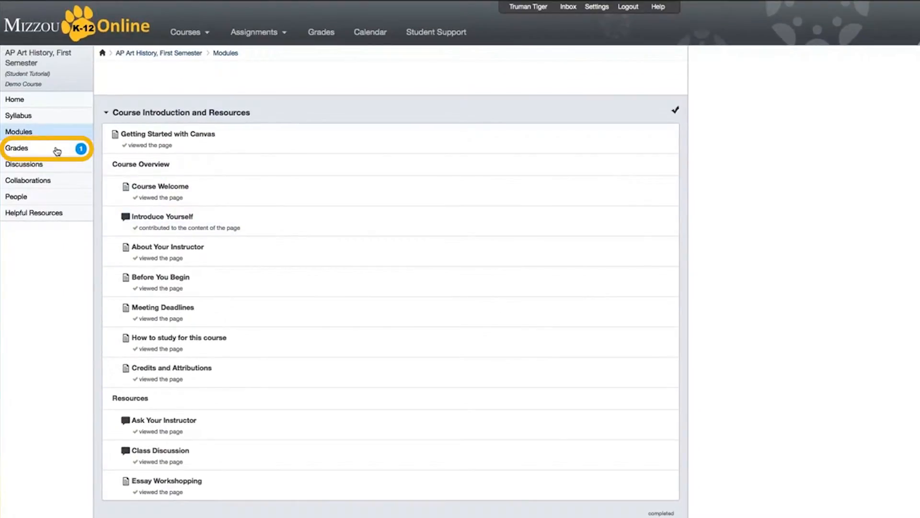
{"action": "mouse_move", "coordinate": [59, 151]}
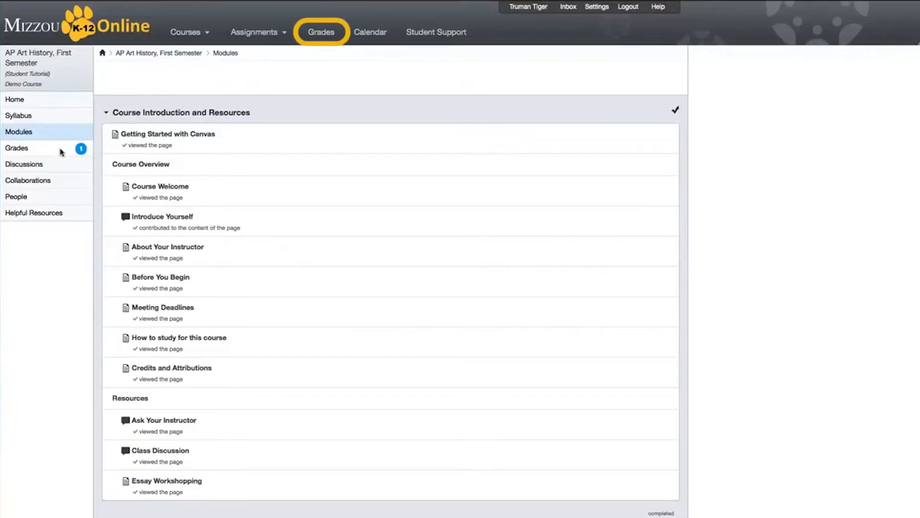
Open course Grades (total 56%) and expand the Lesson 1 Graded Quiz comment.
{"action": "left_click", "coordinate": [16, 147]}
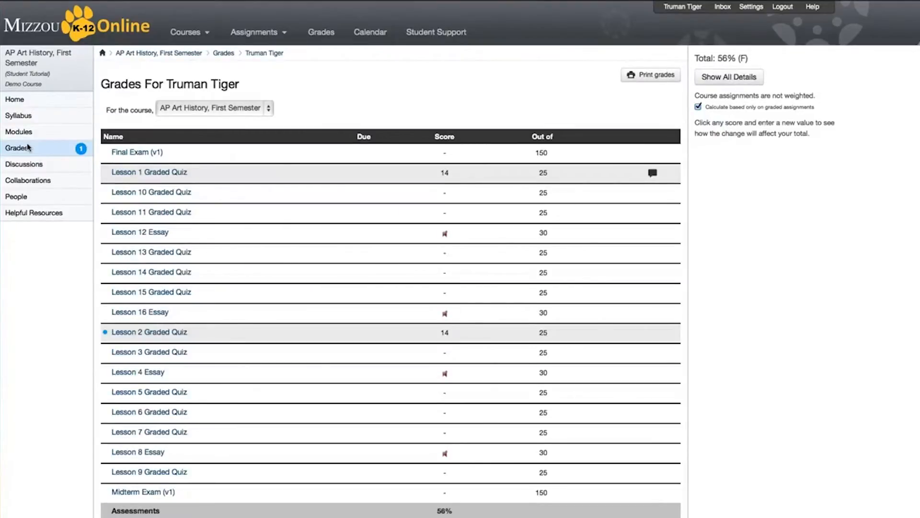
{"action": "left_click", "coordinate": [149, 332]}
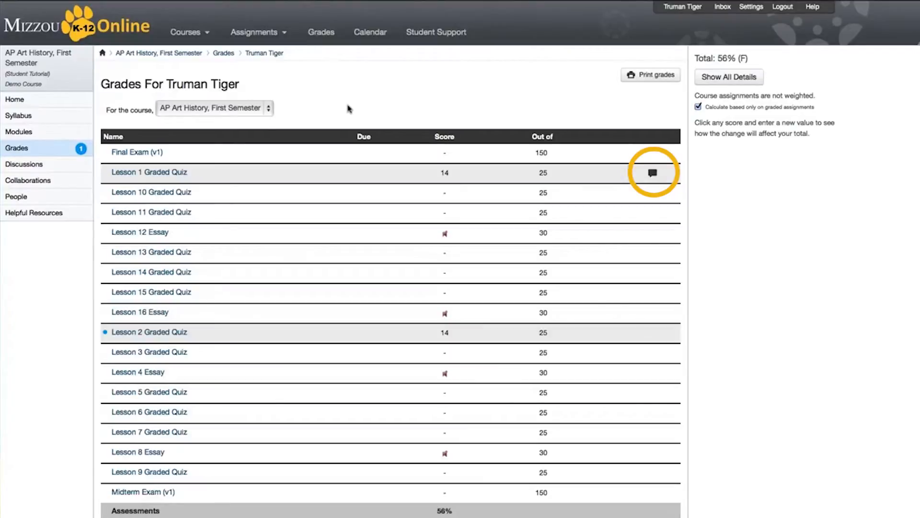
{"action": "mouse_move", "coordinate": [650, 174]}
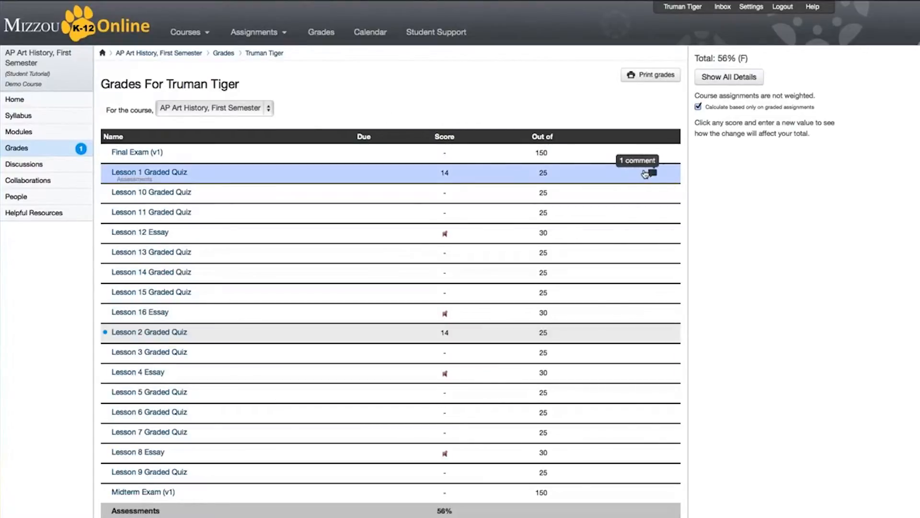
{"action": "left_click", "coordinate": [650, 173]}
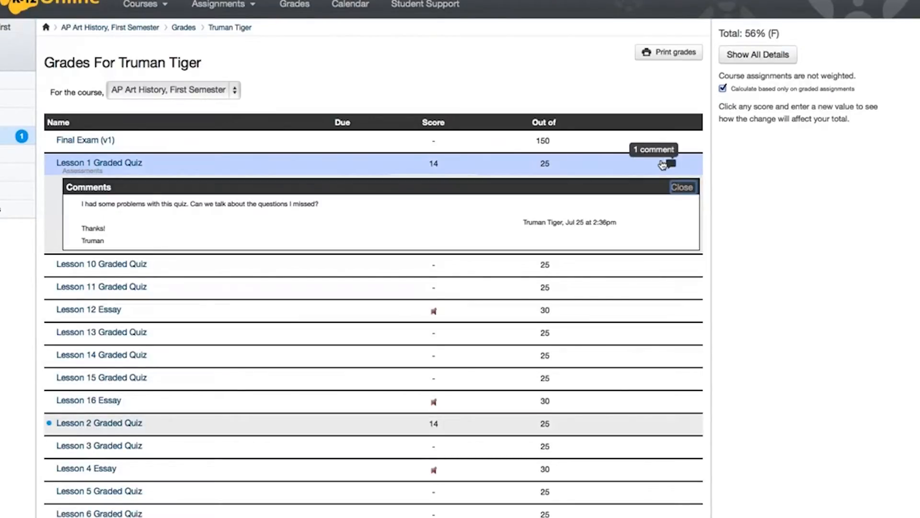
Comment 'Can we talk about this?' on the Lesson 2 Graded Quiz and return to Grades.
{"action": "left_click", "coordinate": [682, 187]}
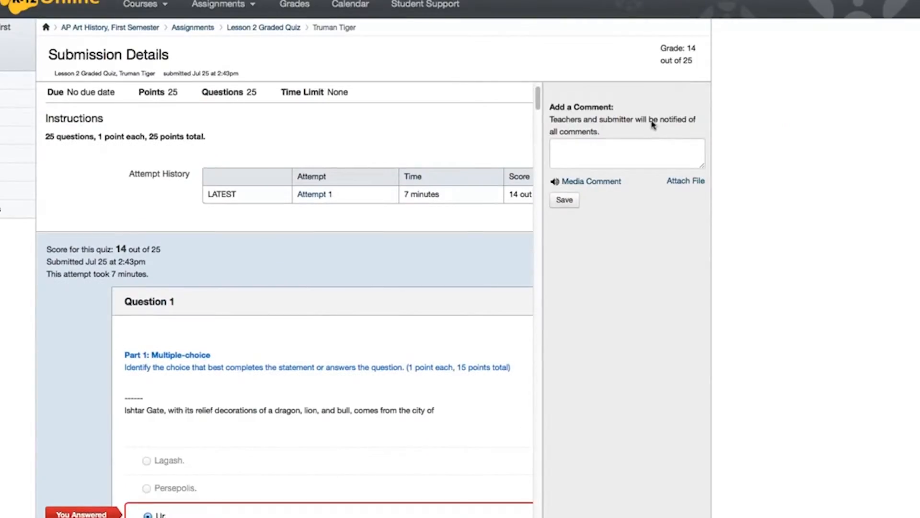
{"action": "type", "text": "Can"}
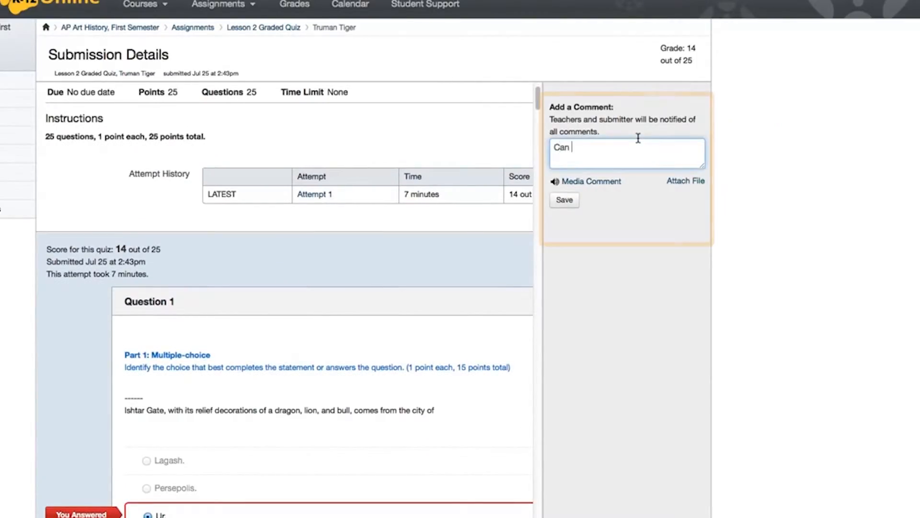
{"action": "type", "text": "we talk about this?"}
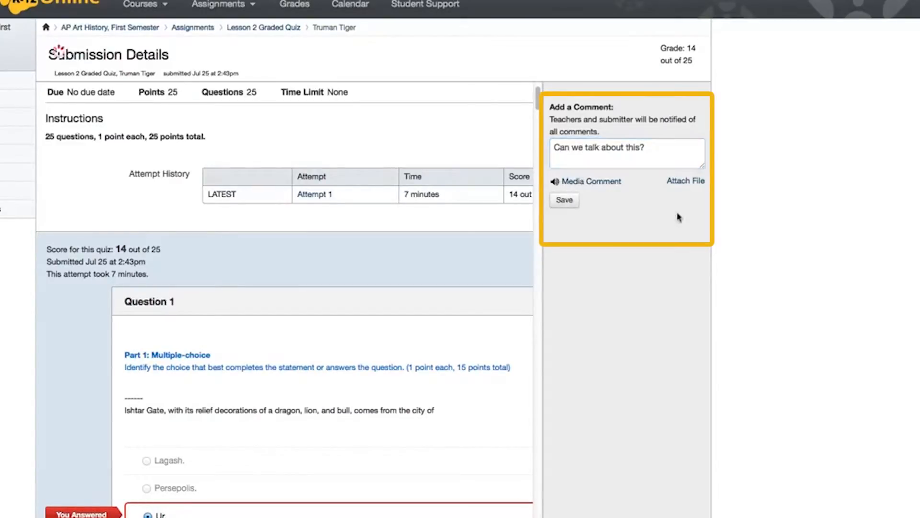
{"action": "left_click", "coordinate": [565, 200]}
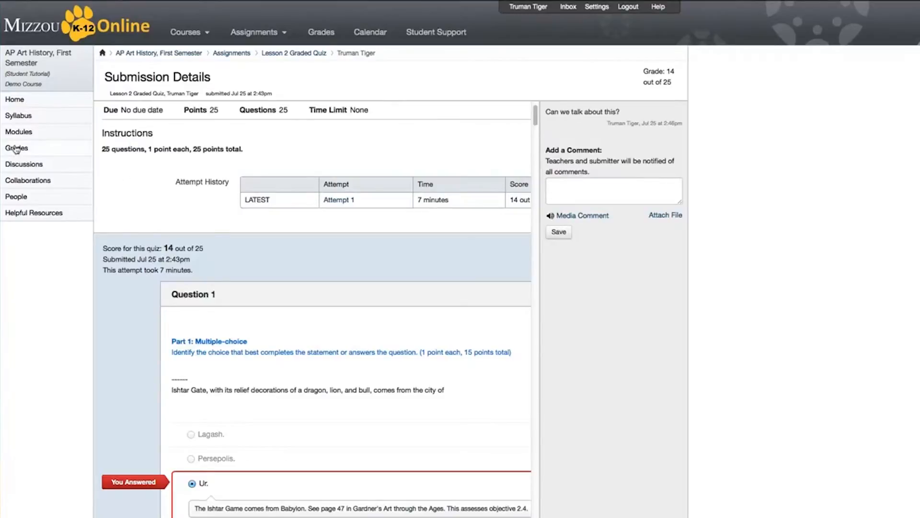
{"action": "left_click", "coordinate": [16, 147]}
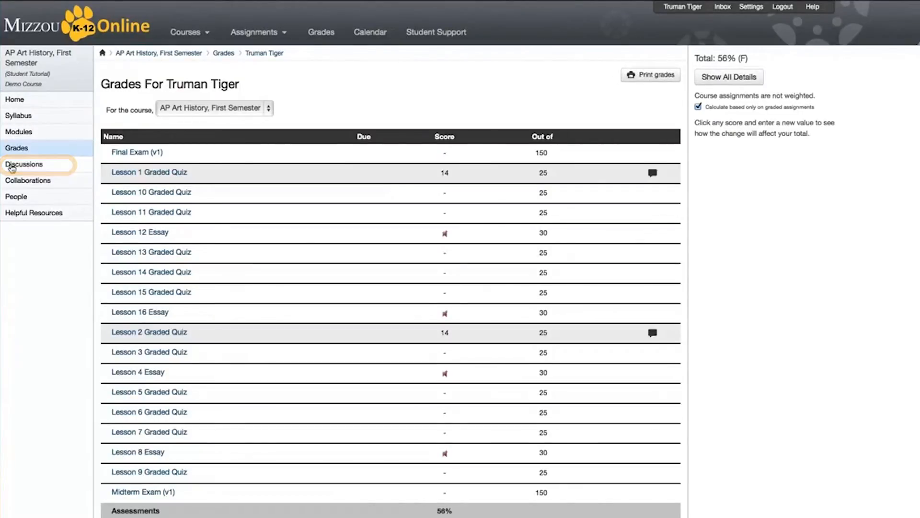
Open the course Discussions page listing pinned, open and closed discussions.
{"action": "left_click", "coordinate": [23, 164]}
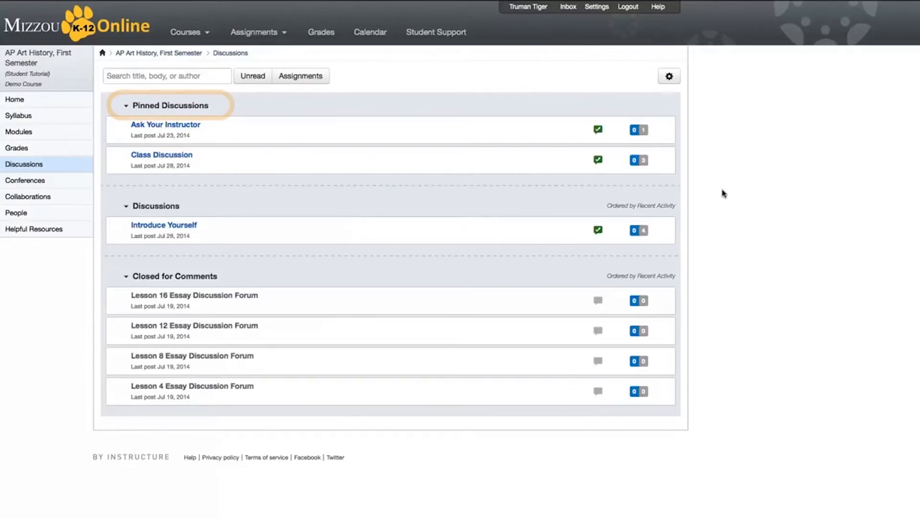
{"action": "mouse_move", "coordinate": [155, 206]}
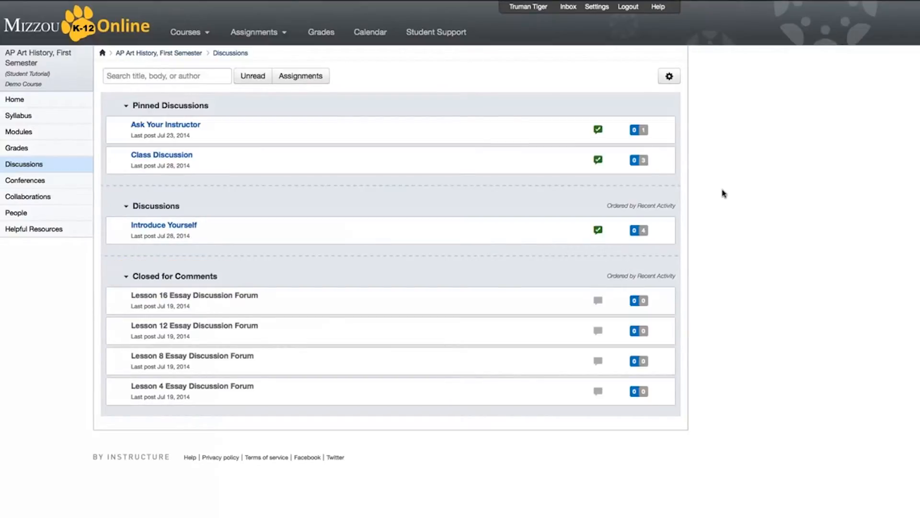
{"action": "mouse_move", "coordinate": [838, 215]}
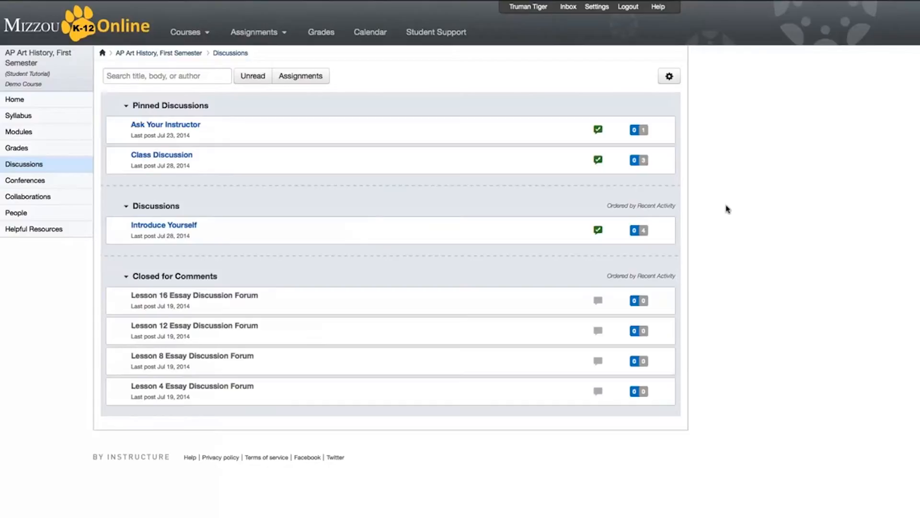
{"action": "mouse_move", "coordinate": [178, 156]}
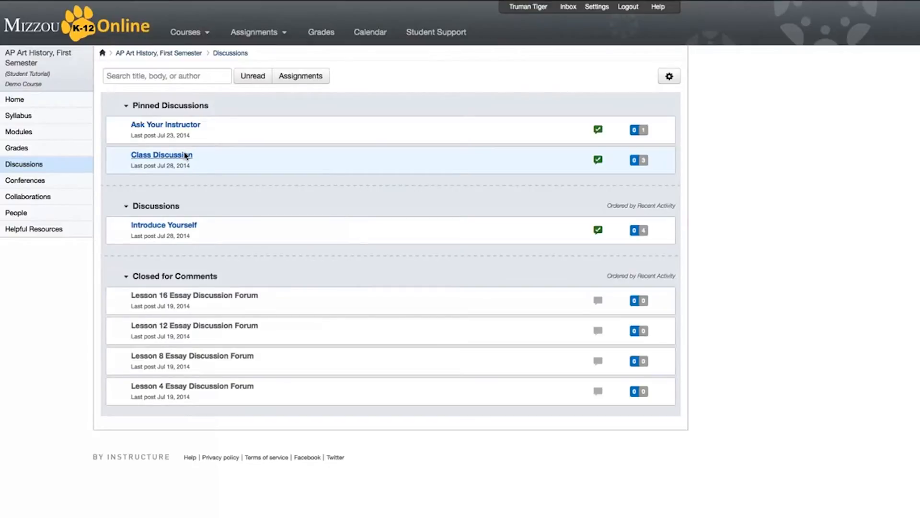
Post the reply 'I have some questions about Lesson 3.' in Class Discussion.
{"action": "left_click", "coordinate": [161, 154]}
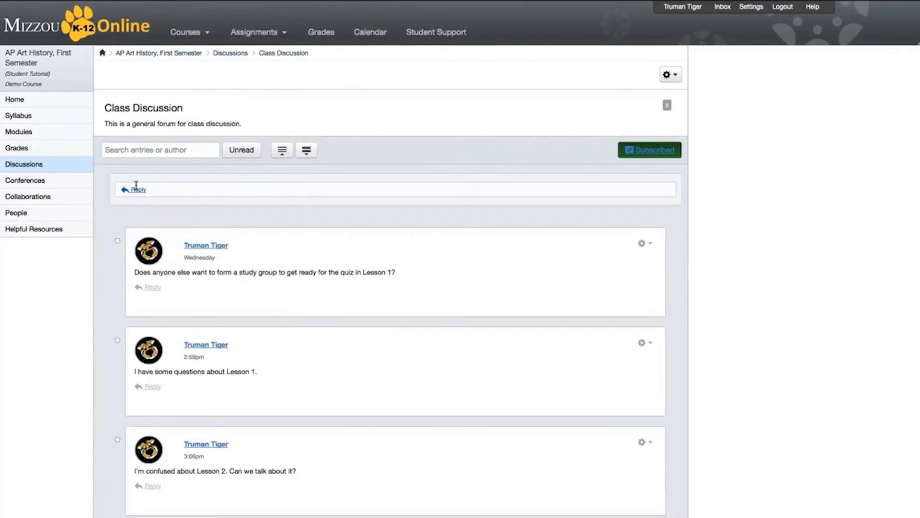
{"action": "left_click", "coordinate": [137, 189]}
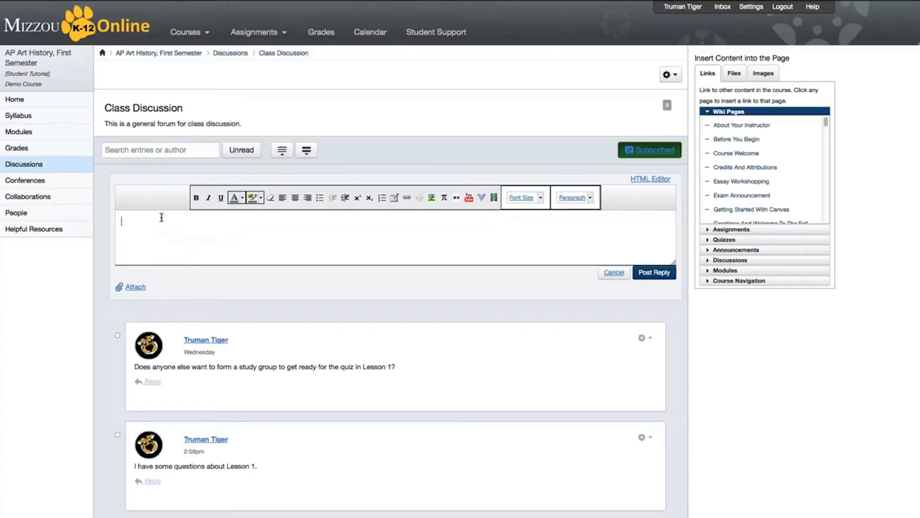
{"action": "type", "text": "I have some questions about Les"}
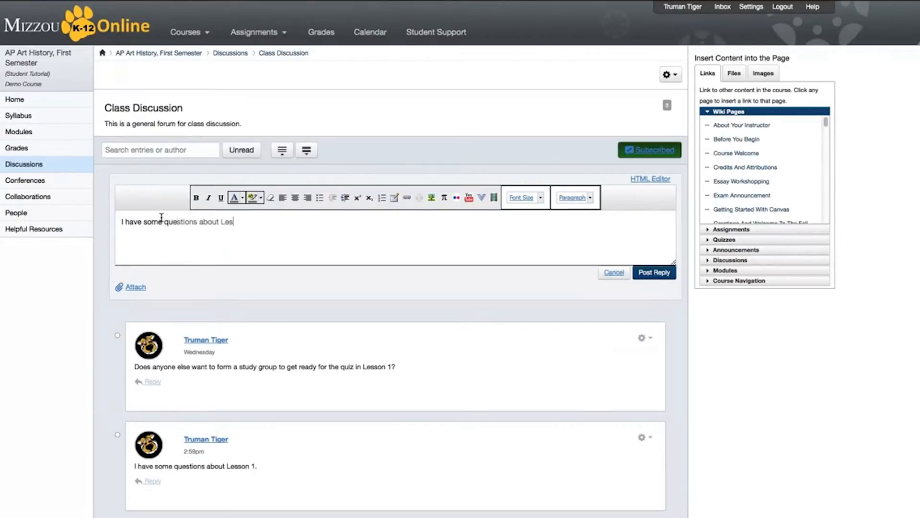
{"action": "type", "text": "son 3."}
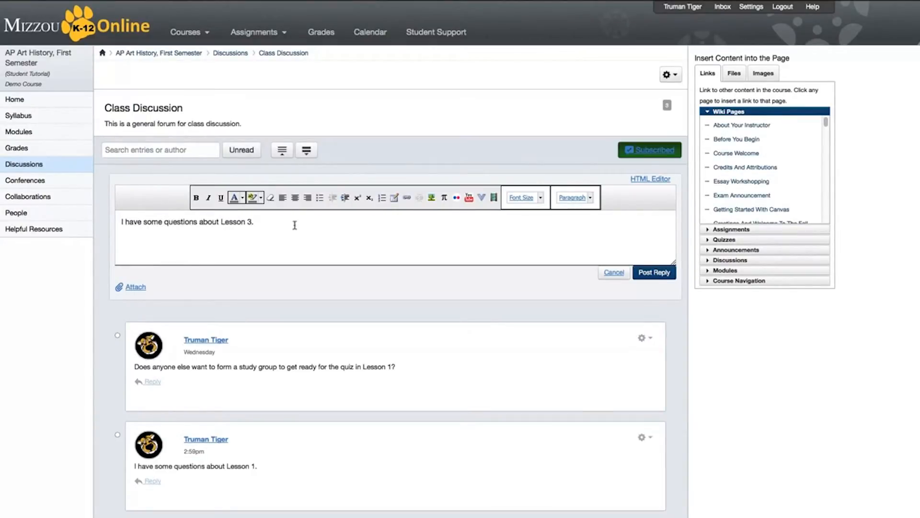
{"action": "left_click", "coordinate": [654, 272]}
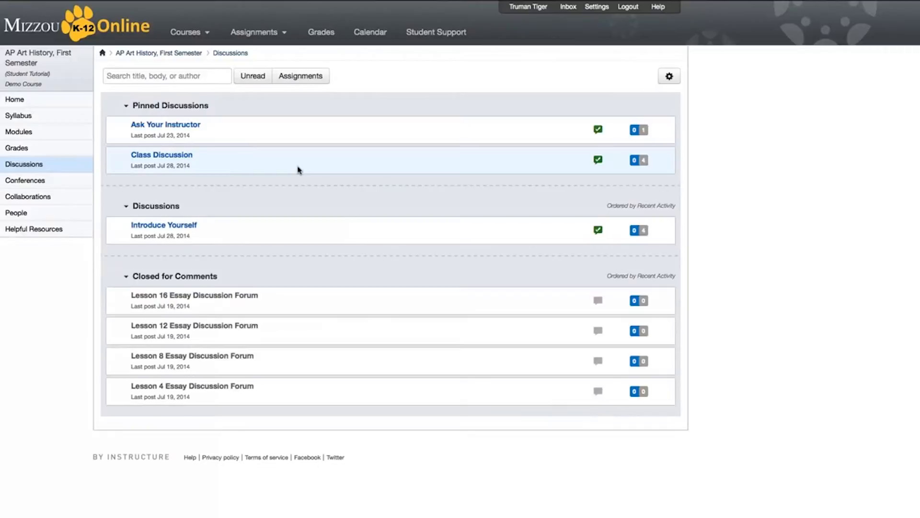
{"action": "left_click", "coordinate": [598, 159]}
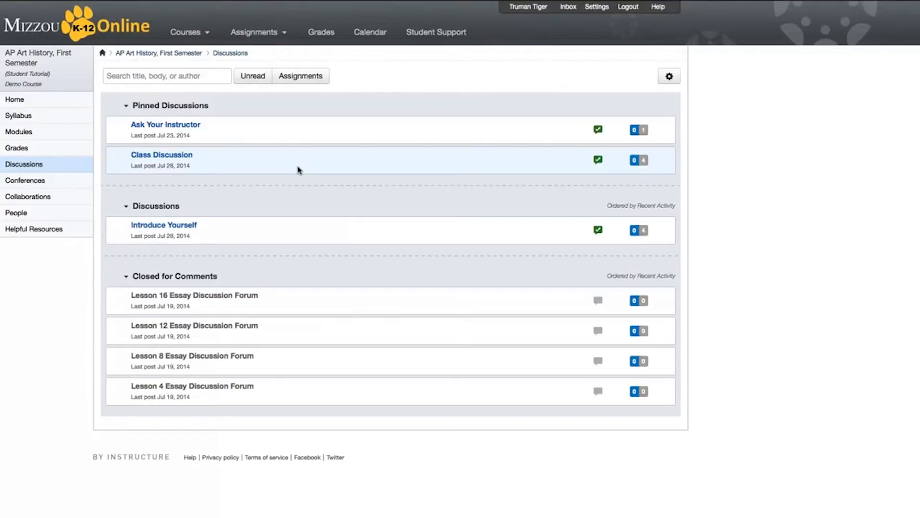
{"action": "mouse_move", "coordinate": [457, 171]}
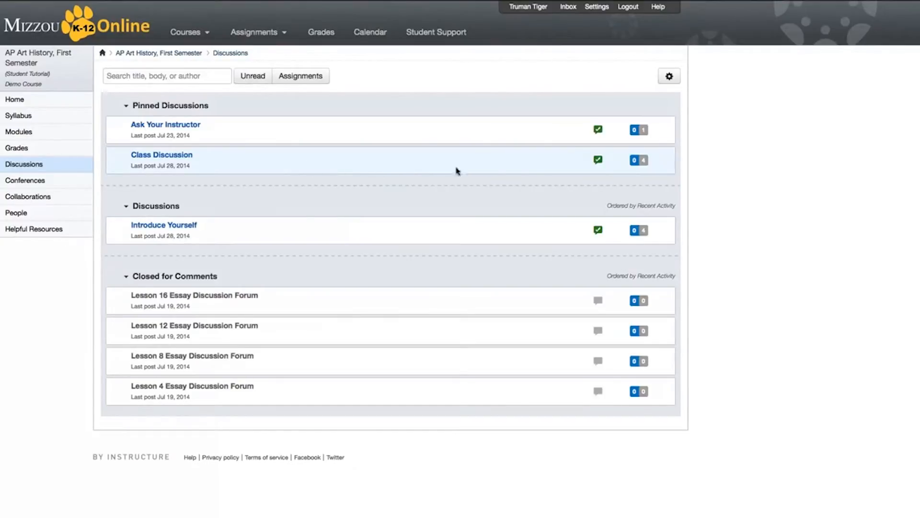
{"action": "mouse_move", "coordinate": [557, 160]}
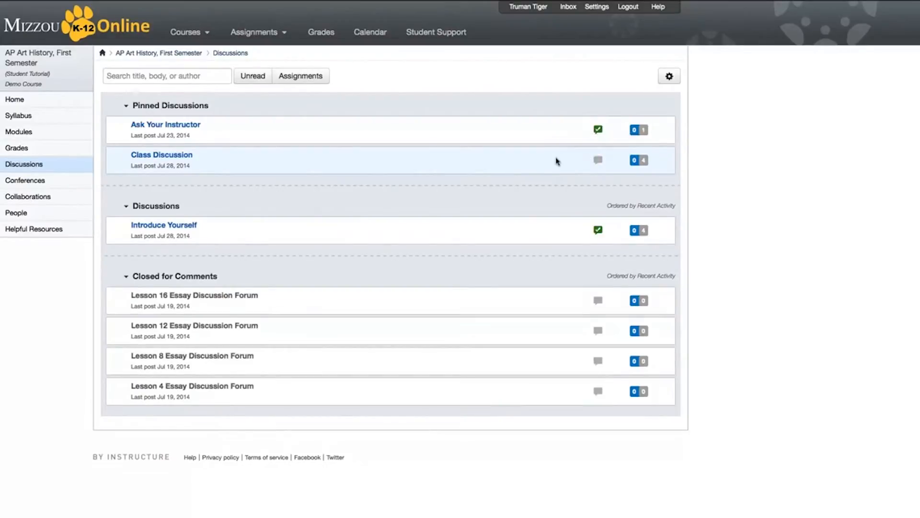
{"action": "mouse_move", "coordinate": [598, 159]}
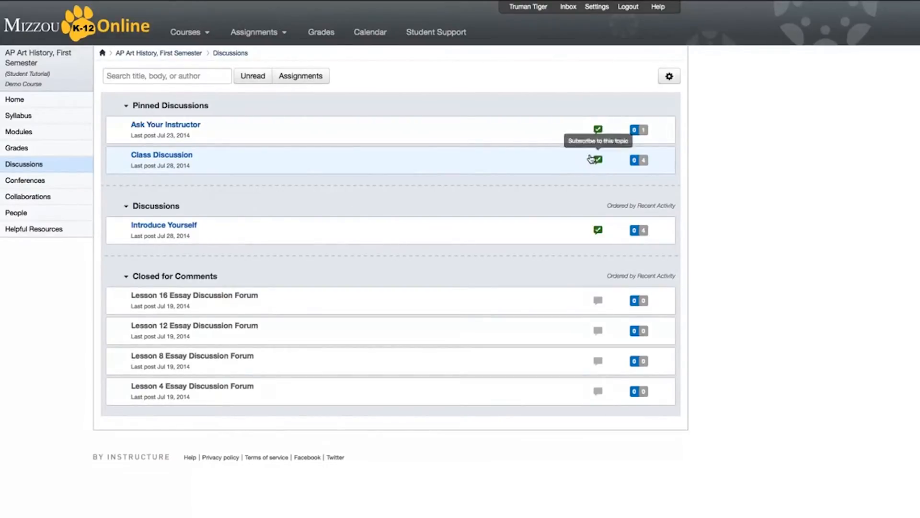
{"action": "mouse_move", "coordinate": [528, 161]}
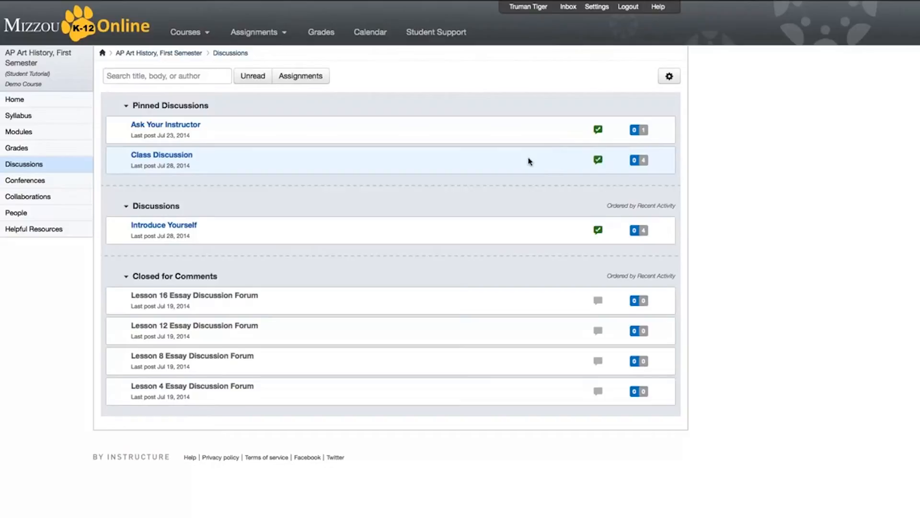
{"action": "mouse_move", "coordinate": [64, 180]}
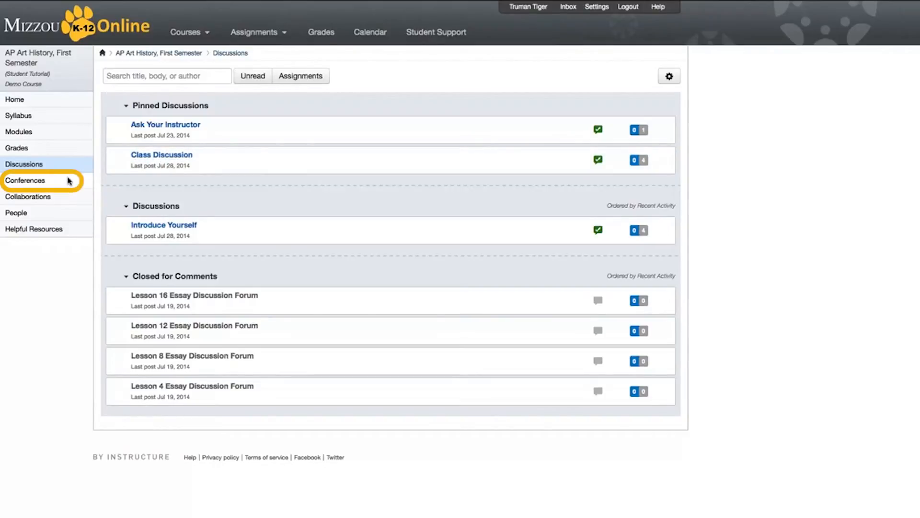
Open Conferences and expand the concluded conference to show its 0:03 recording.
{"action": "left_click", "coordinate": [26, 180]}
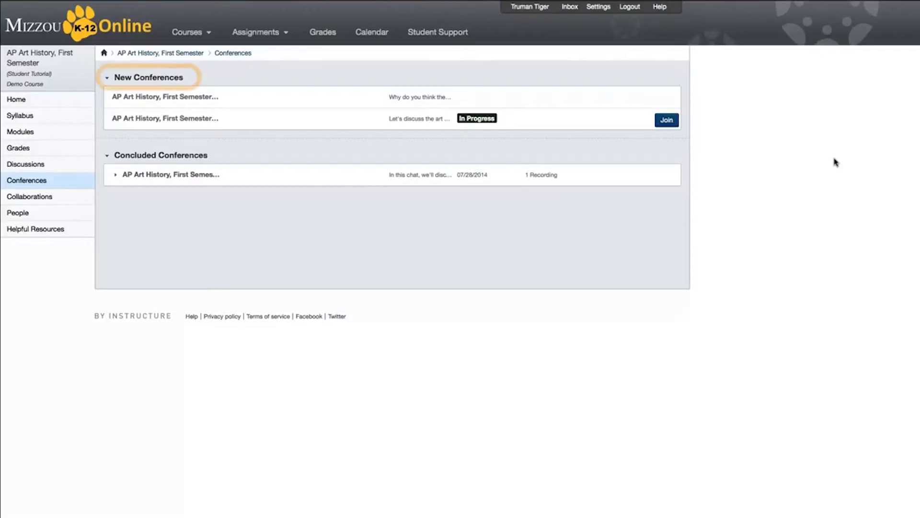
{"action": "mouse_move", "coordinate": [161, 155]}
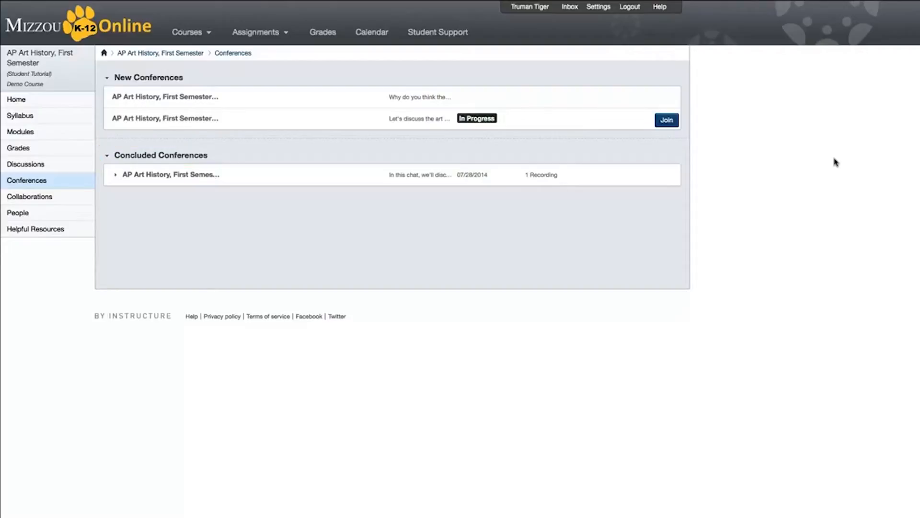
{"action": "mouse_move", "coordinate": [666, 120]}
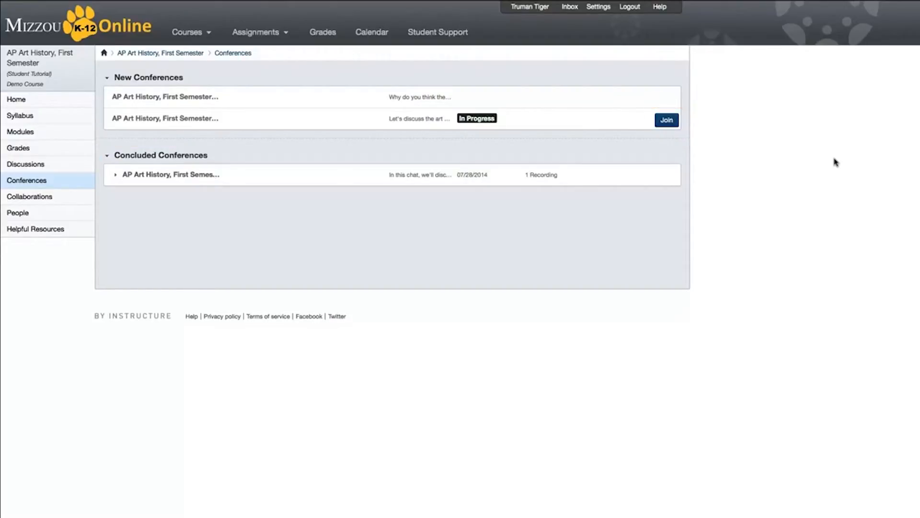
{"action": "mouse_move", "coordinate": [666, 120]}
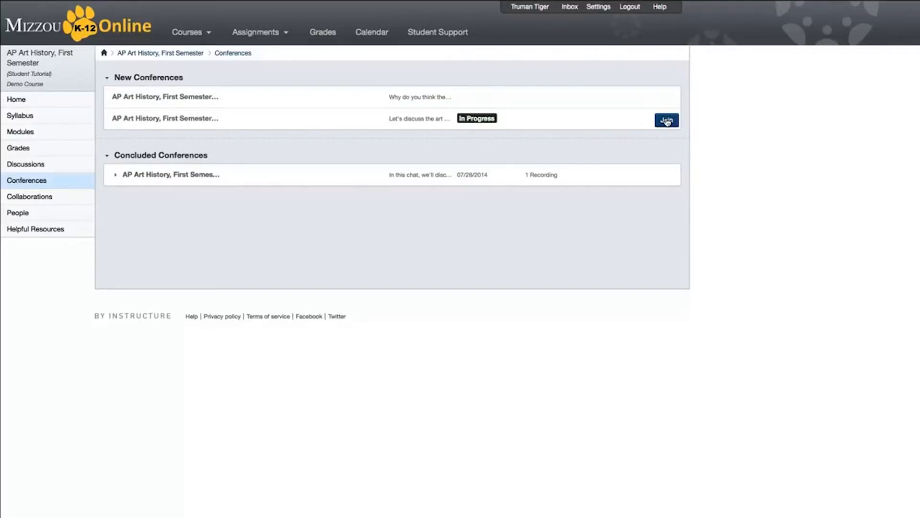
{"action": "mouse_move", "coordinate": [421, 138]}
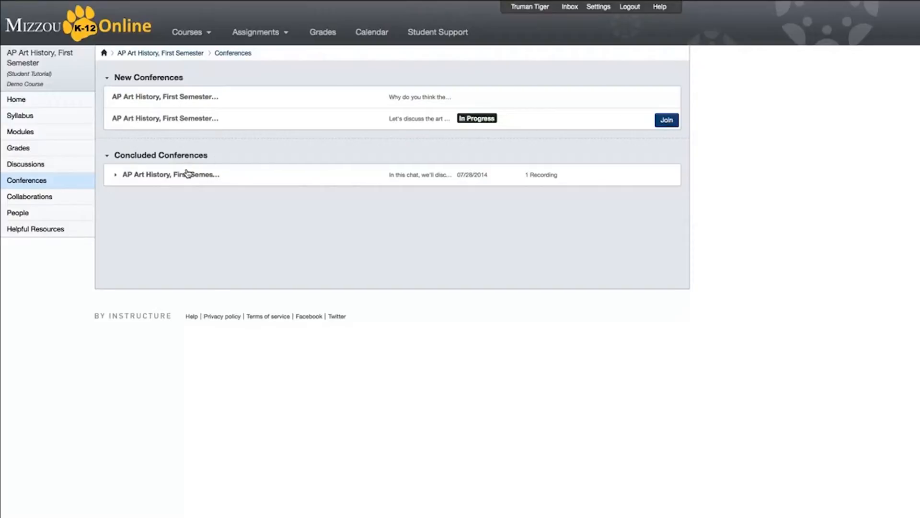
{"action": "left_click", "coordinate": [115, 175]}
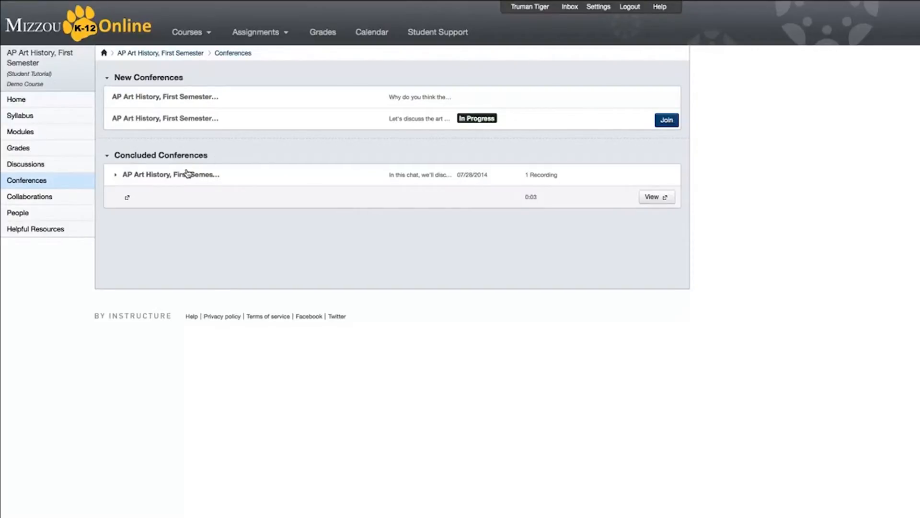
{"action": "mouse_move", "coordinate": [656, 196]}
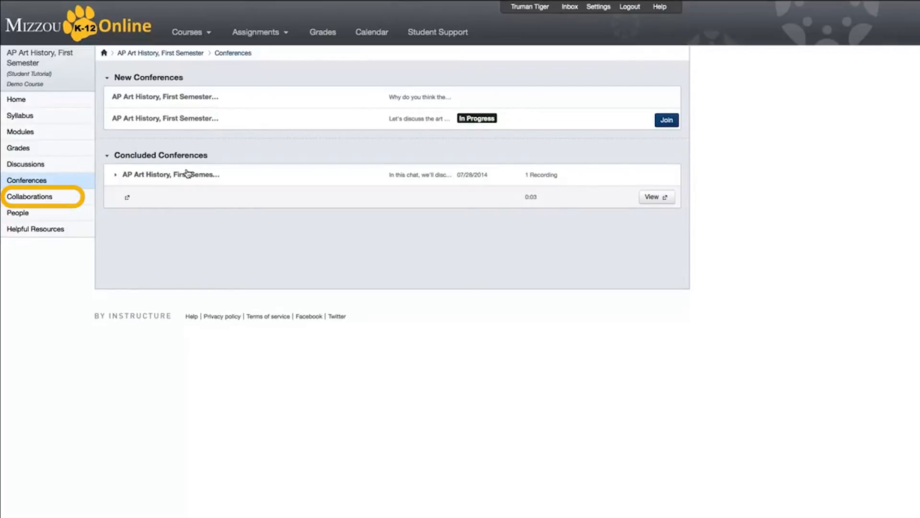
{"action": "mouse_move", "coordinate": [63, 196]}
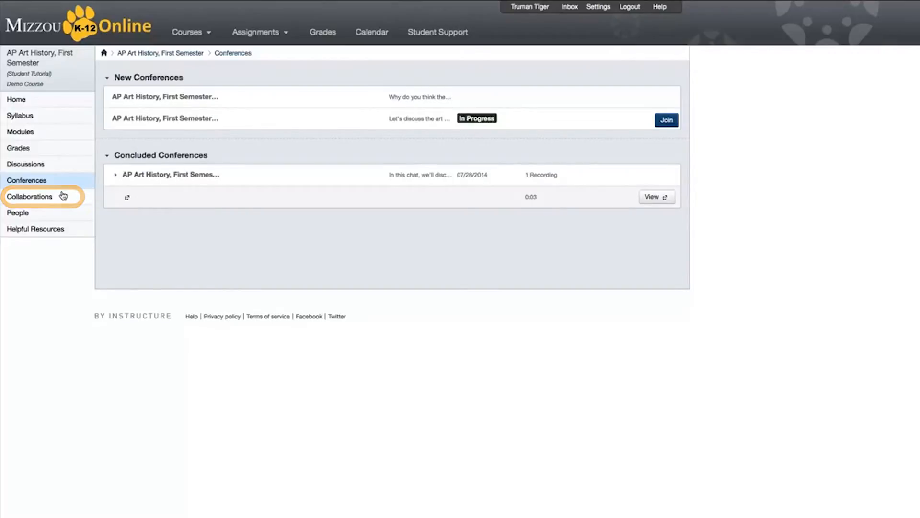
Open Collaborations and browse the new EtherPad collaboration form.
{"action": "left_click", "coordinate": [31, 197]}
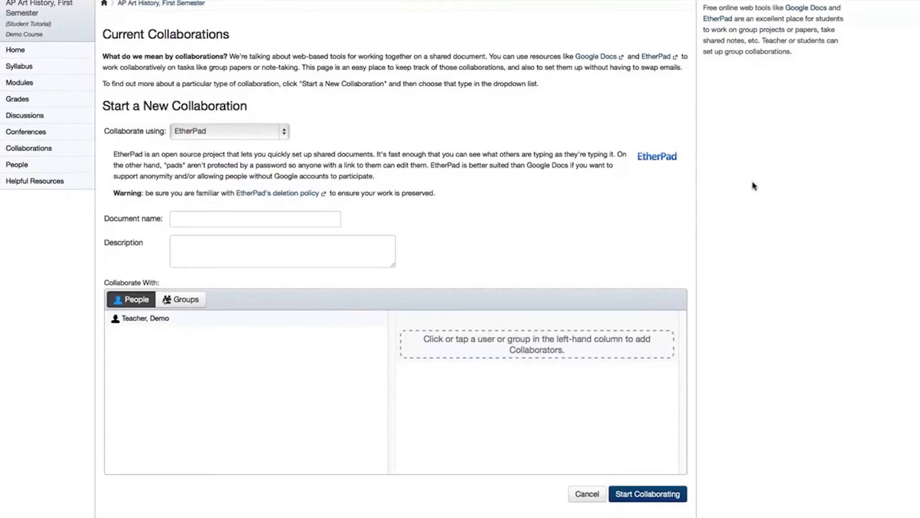
{"action": "scroll", "scroll_direction": "up", "scroll_amount": 3}
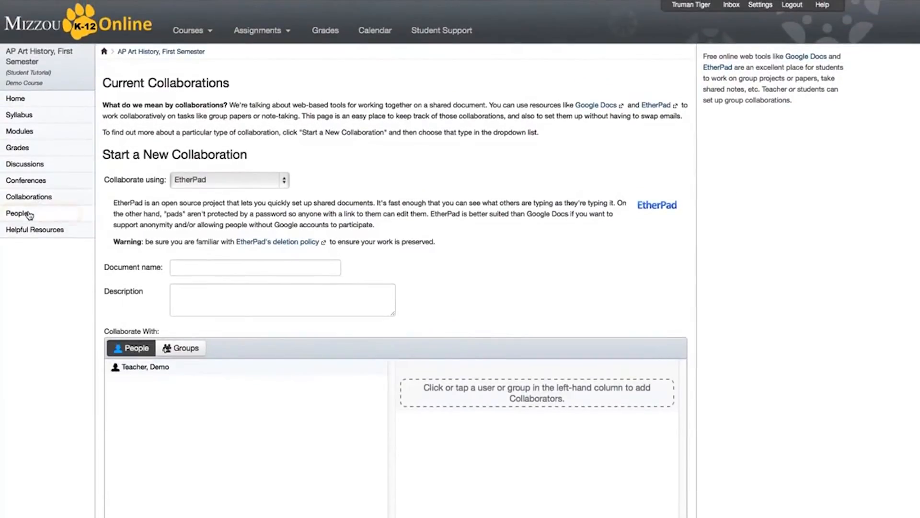
{"action": "mouse_move", "coordinate": [18, 213]}
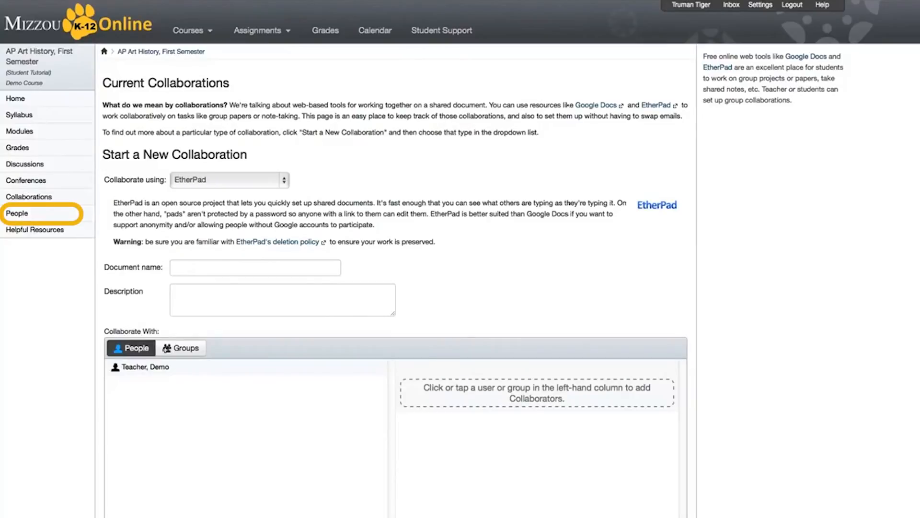
Open People, check the empty Groups tab, then list Demo Teacher and Truman Tiger.
{"action": "left_click", "coordinate": [17, 213]}
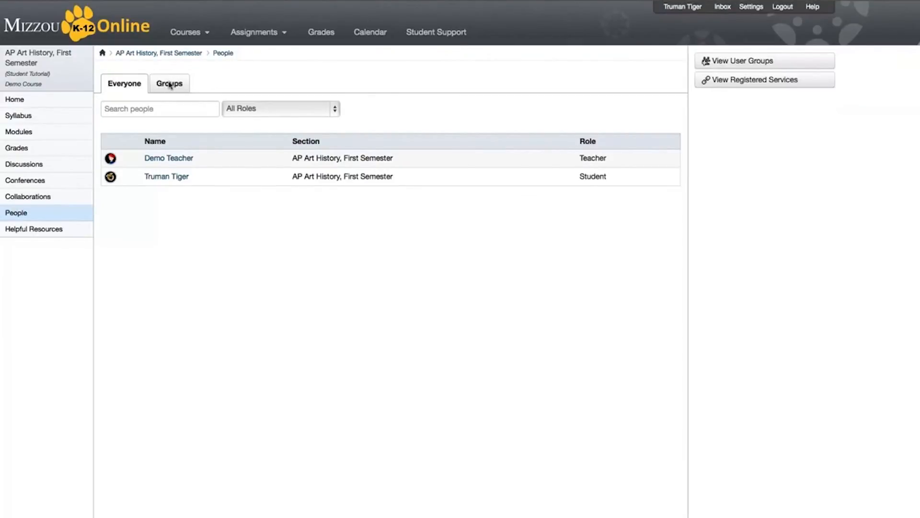
{"action": "left_click", "coordinate": [169, 83]}
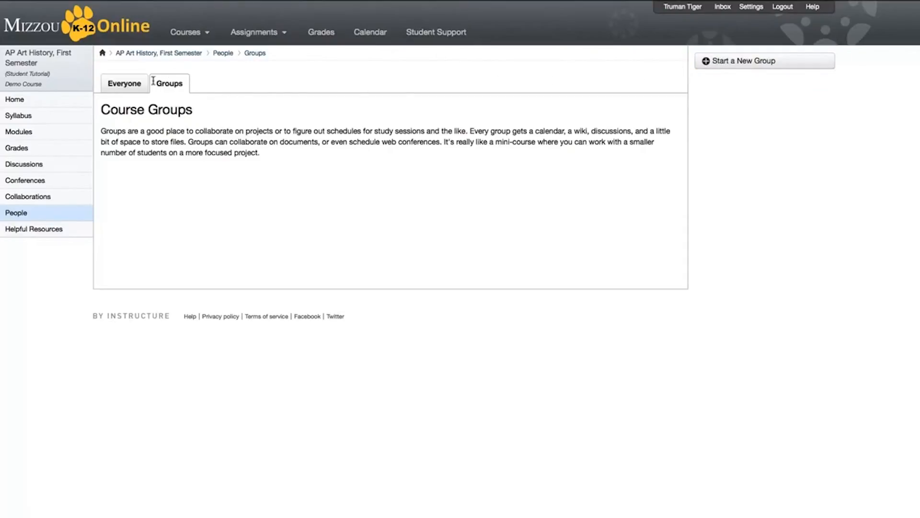
{"action": "left_click", "coordinate": [124, 82]}
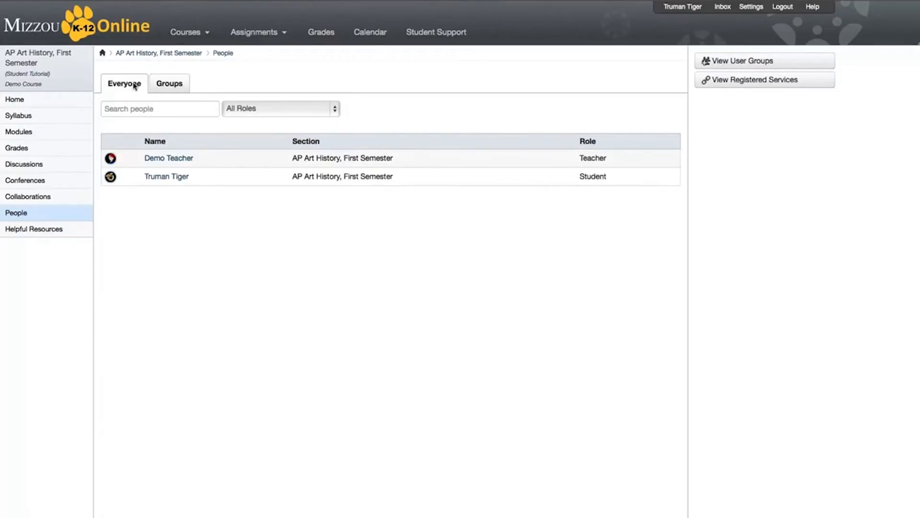
{"action": "mouse_move", "coordinate": [33, 229]}
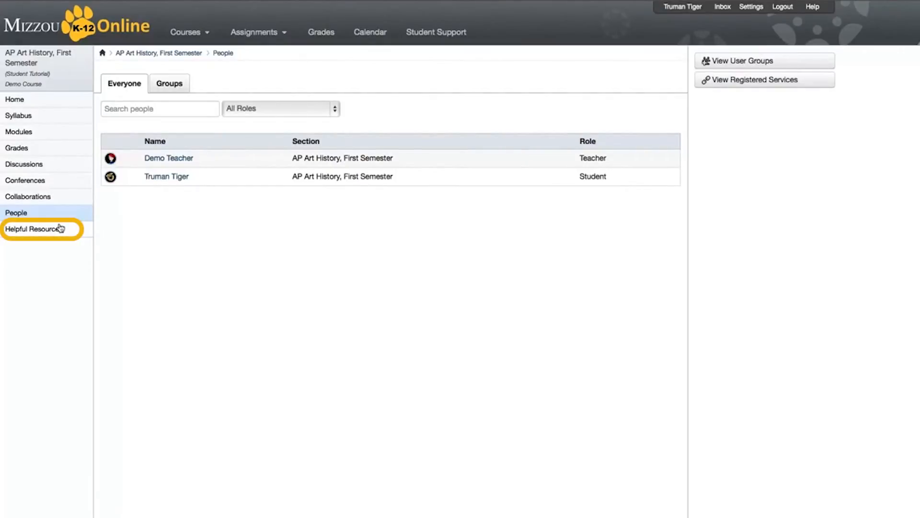
Open Helpful Resources and expand the Course Planning Sheet under Scheduled Study Tips.
{"action": "left_click", "coordinate": [39, 228]}
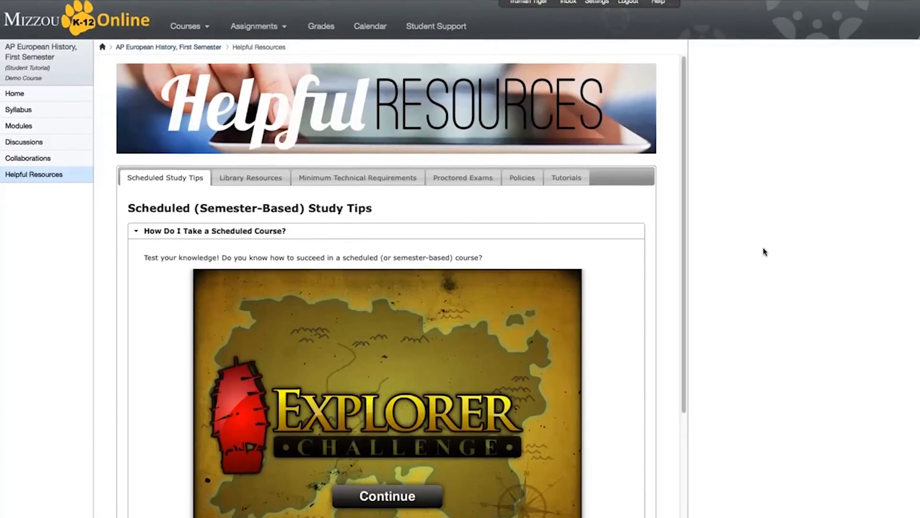
{"action": "scroll", "scroll_direction": "down", "scroll_amount": 3}
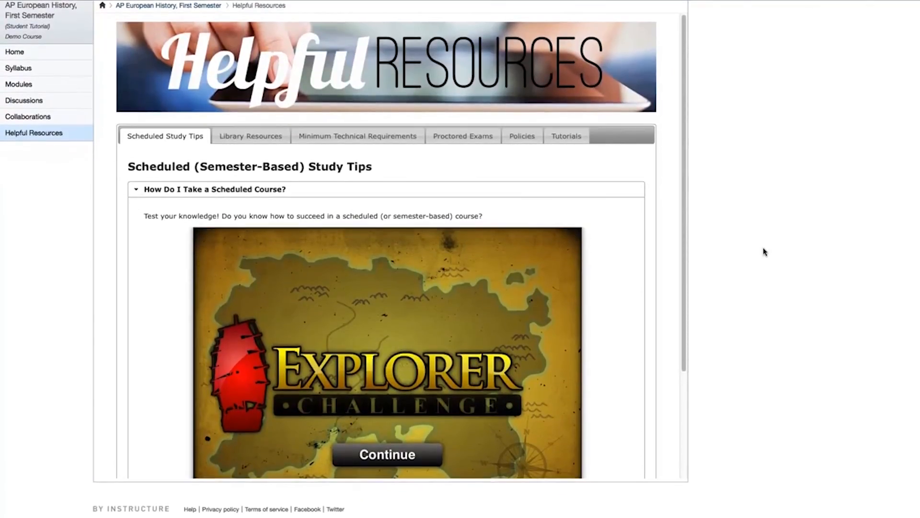
{"action": "mouse_move", "coordinate": [684, 238]}
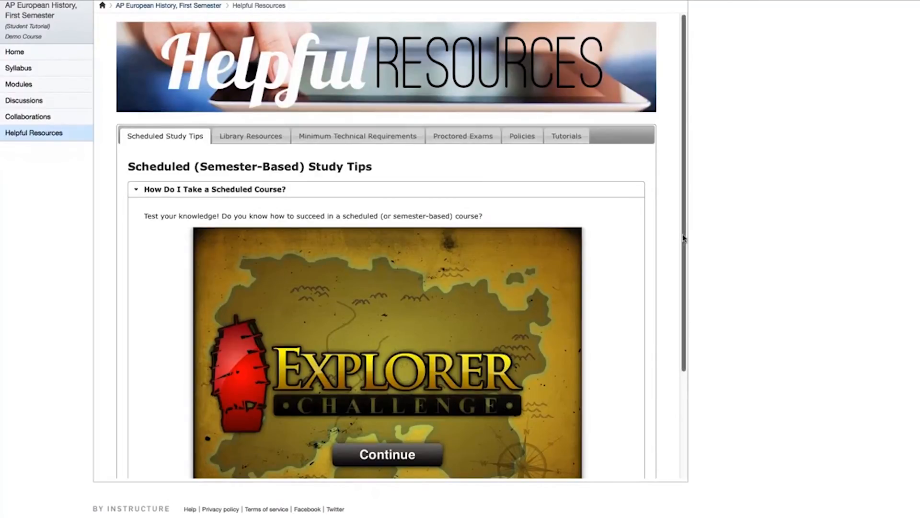
{"action": "scroll", "scroll_direction": "down", "scroll_amount": 3}
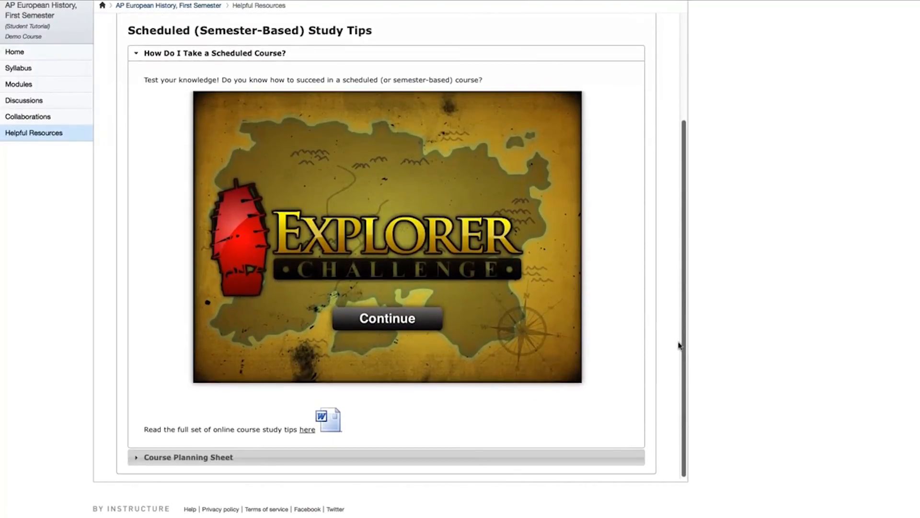
{"action": "scroll", "scroll_direction": "up", "scroll_amount": 3}
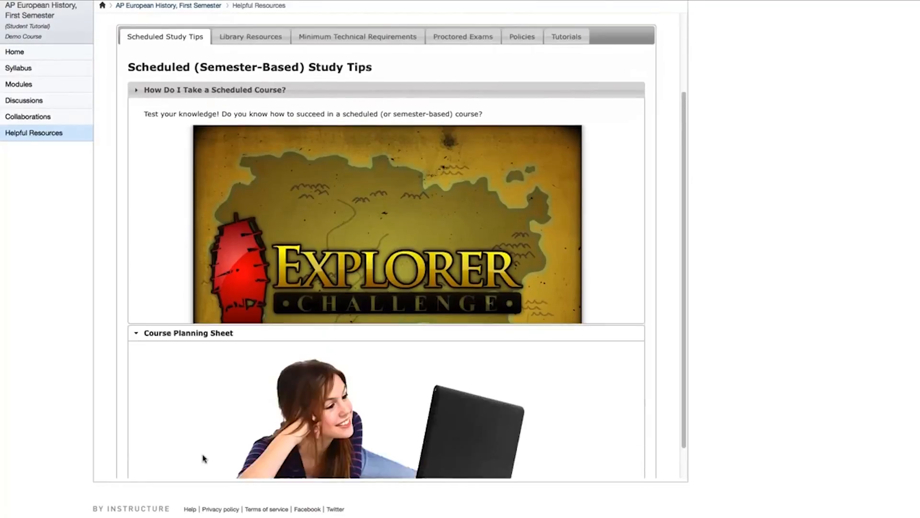
{"action": "left_click", "coordinate": [215, 90]}
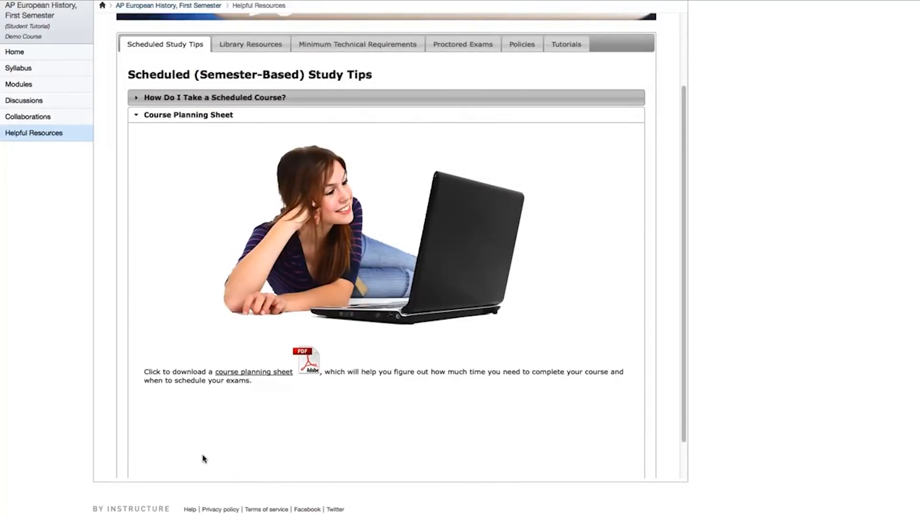
{"action": "mouse_move", "coordinate": [241, 88]}
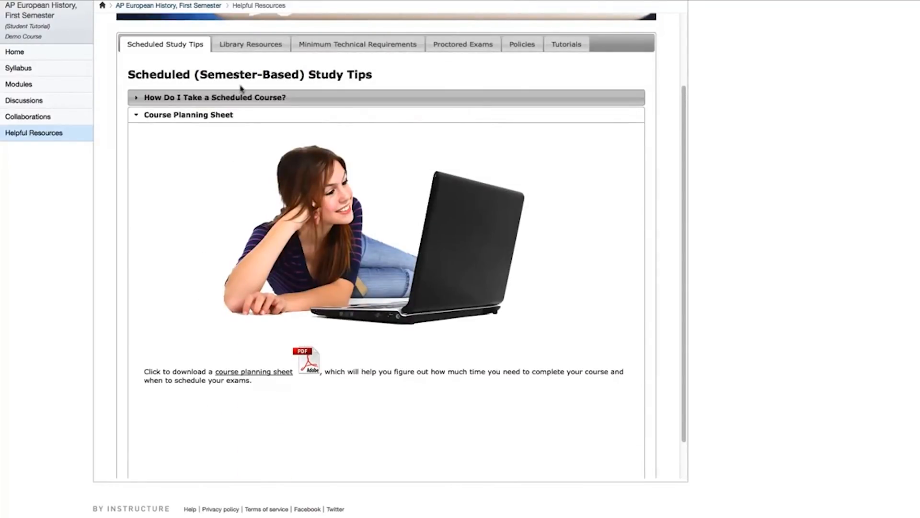
View Library Resources, Technical Requirements, and Proctored Exams' Focus and Strategize tips.
{"action": "left_click", "coordinate": [250, 44]}
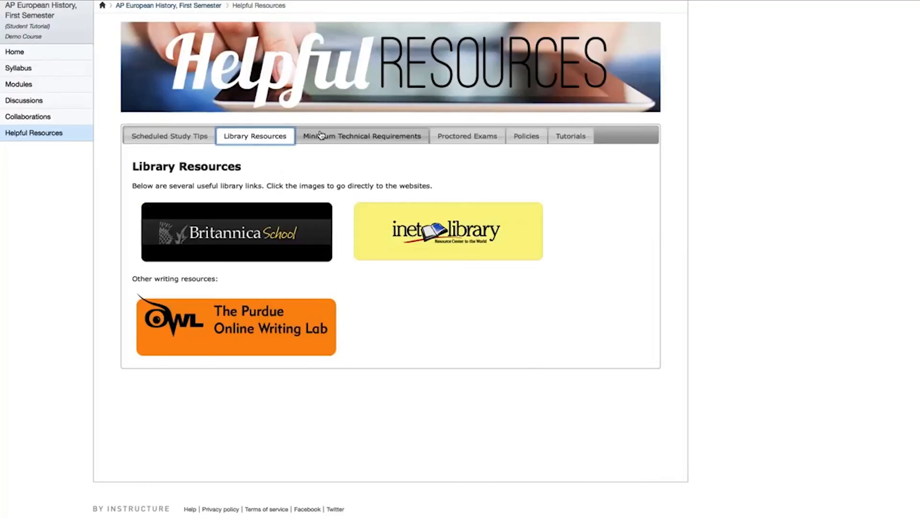
{"action": "left_click", "coordinate": [361, 136]}
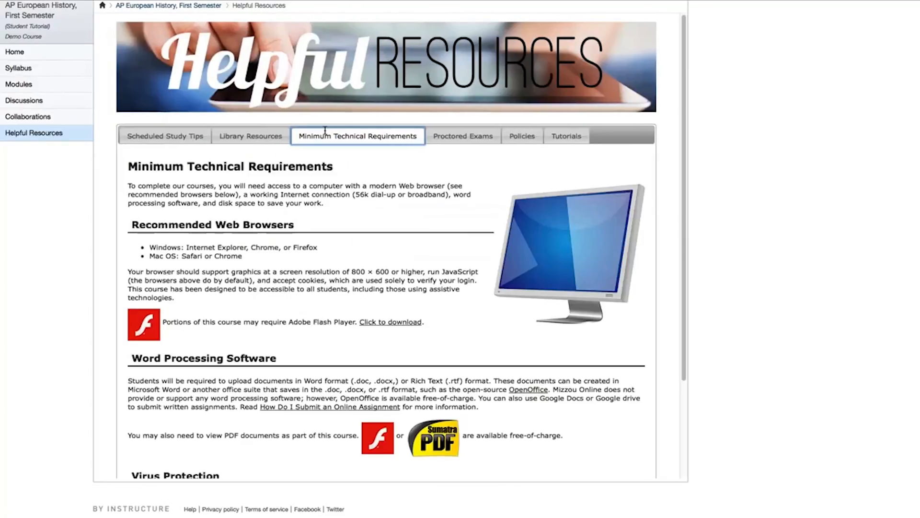
{"action": "left_click", "coordinate": [463, 136]}
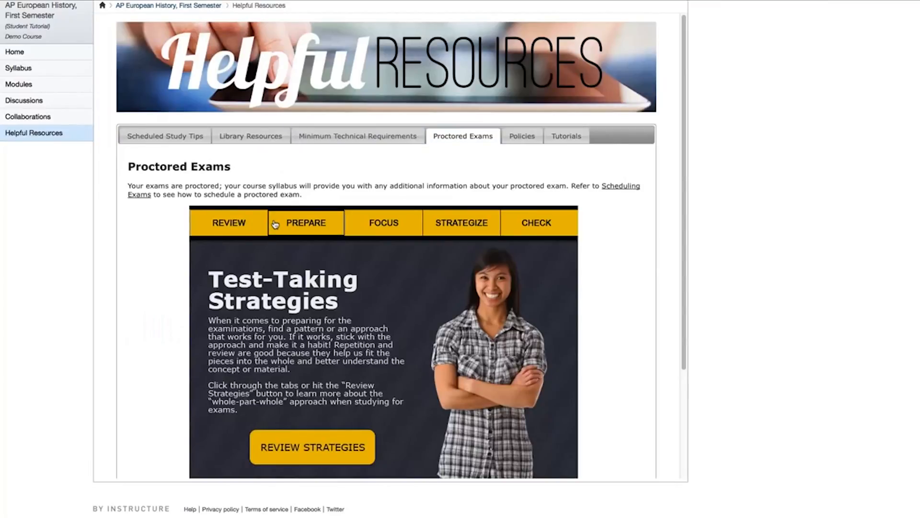
{"action": "left_click", "coordinate": [384, 223]}
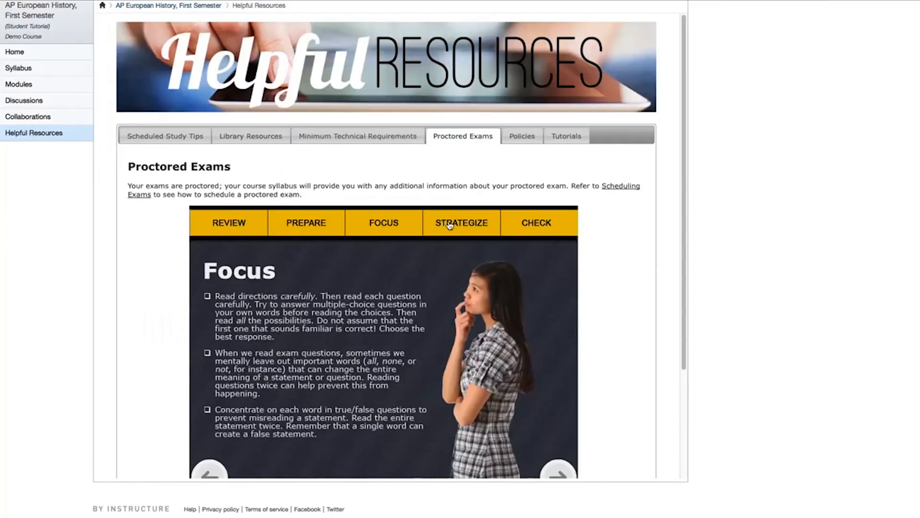
{"action": "left_click", "coordinate": [461, 222]}
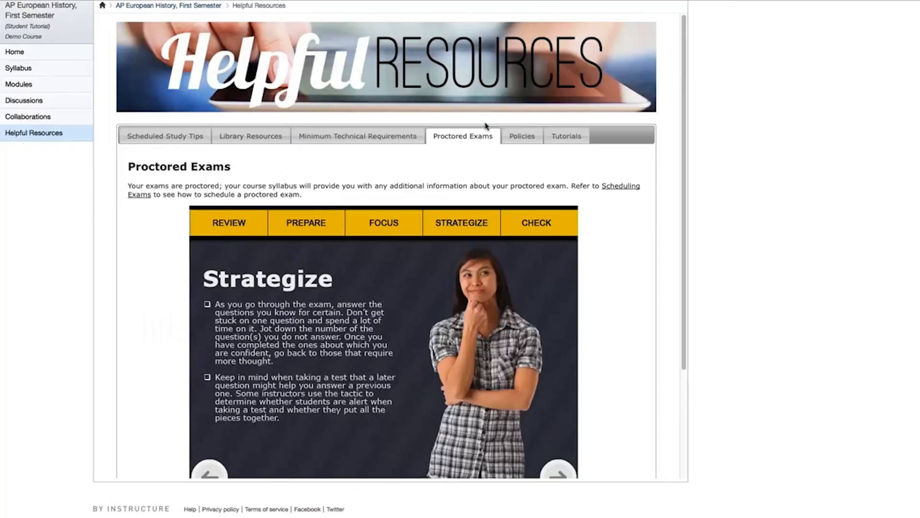
View Policies, then browse the Tutorials section with the scan-and-upload guide.
{"action": "left_click", "coordinate": [526, 136]}
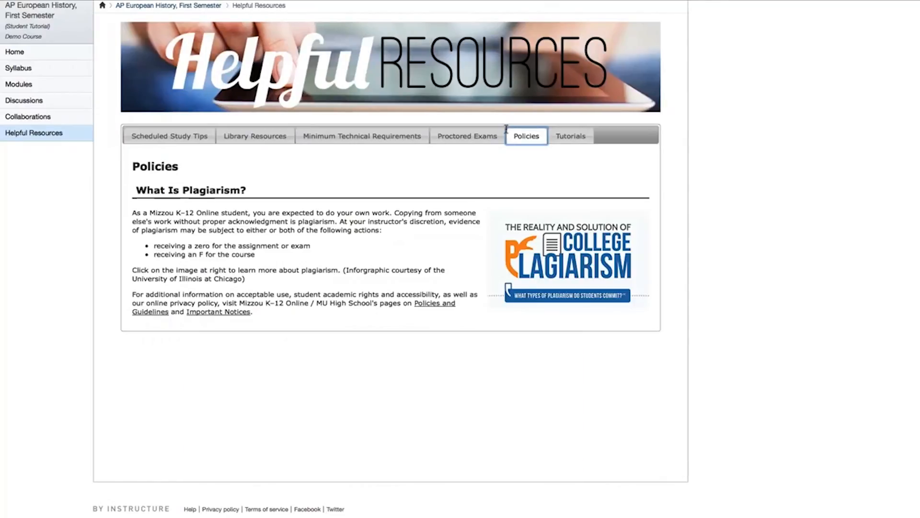
{"action": "left_click", "coordinate": [566, 135]}
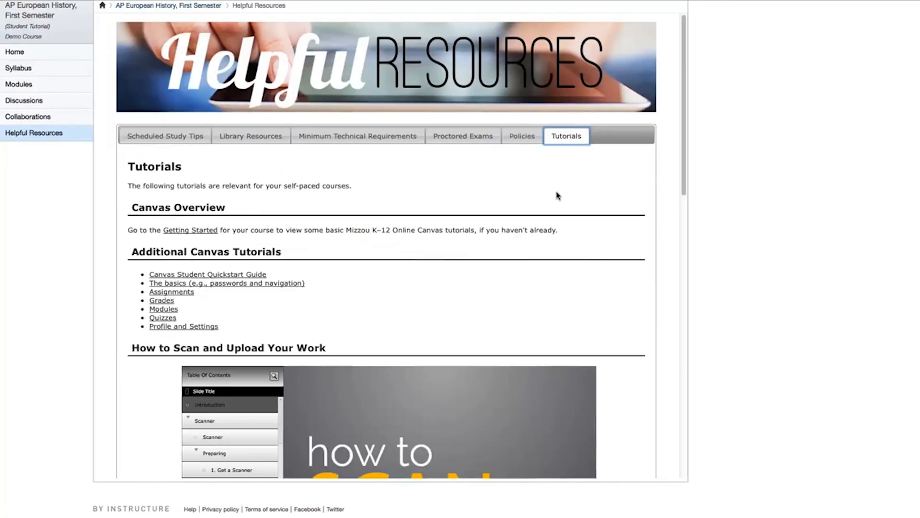
{"action": "scroll", "scroll_direction": "down", "scroll_amount": 3}
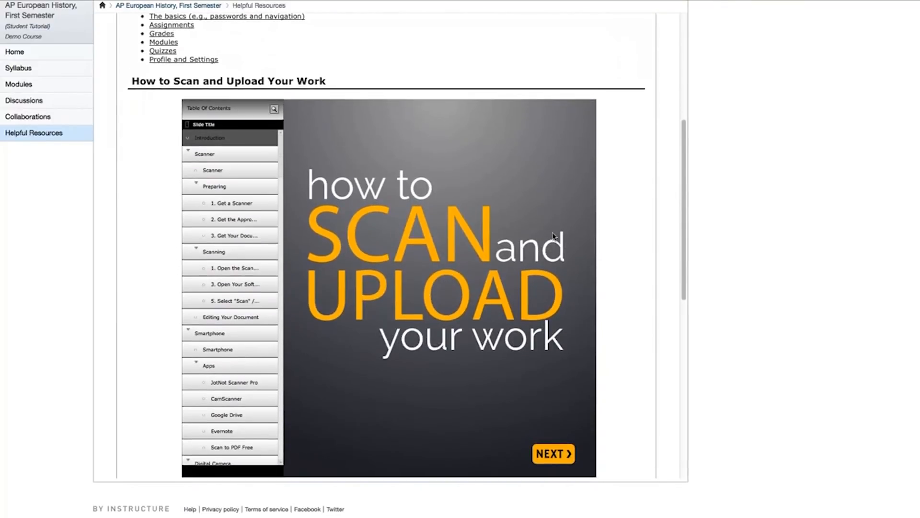
{"action": "scroll", "scroll_direction": "up", "scroll_amount": 3}
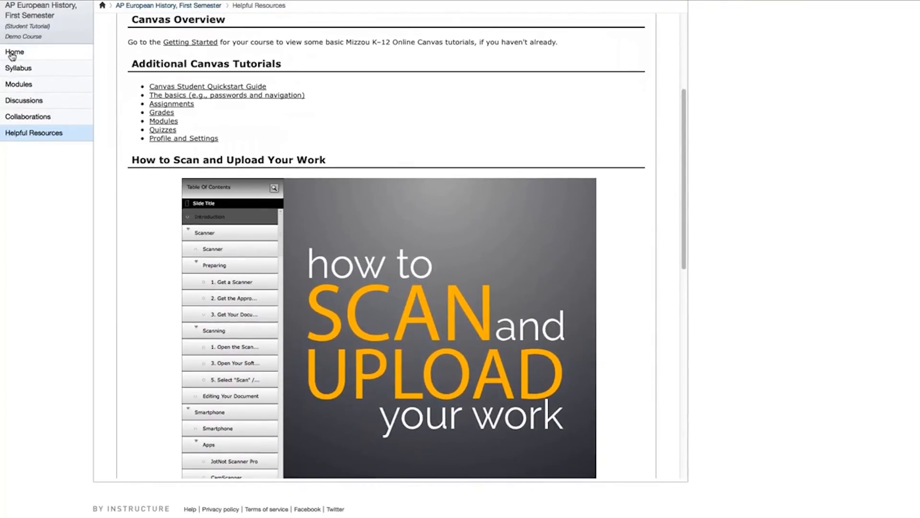
Return to AP European History home and show Student Support contacts and office hours.
{"action": "left_click", "coordinate": [13, 52]}
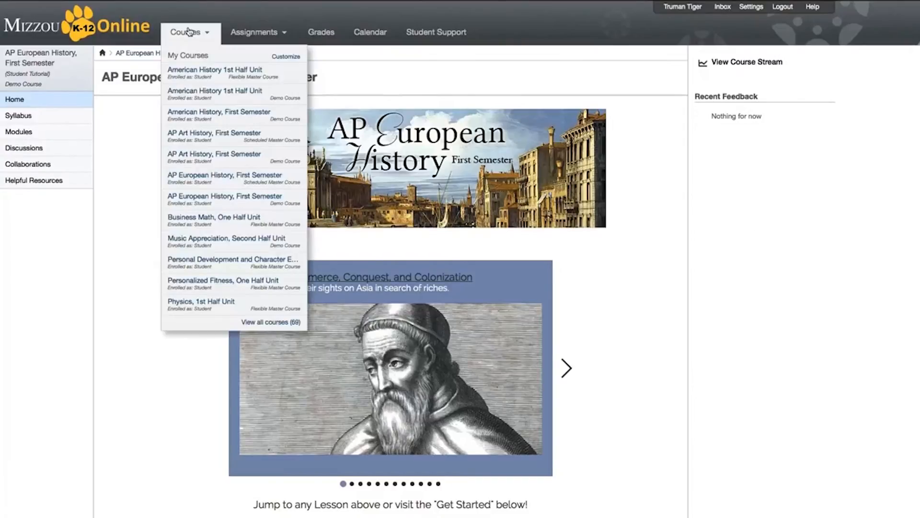
{"action": "left_click", "coordinate": [254, 32]}
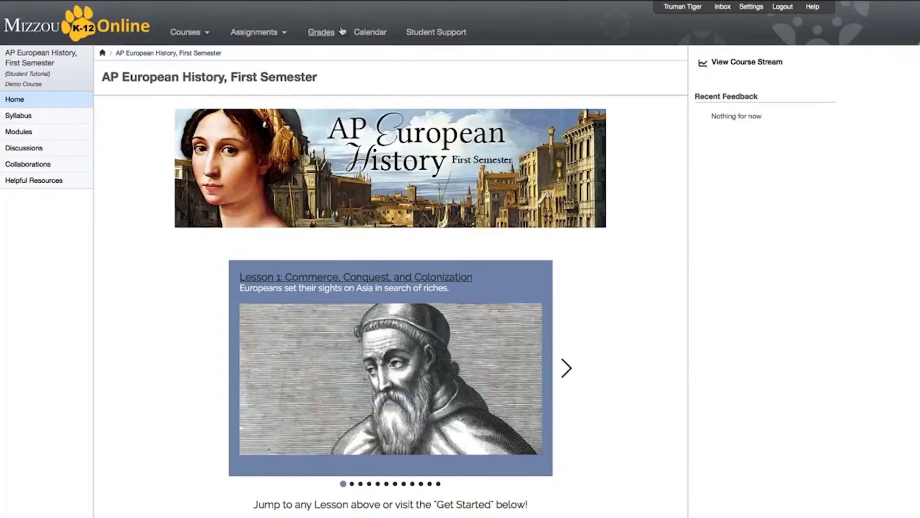
{"action": "mouse_move", "coordinate": [436, 31]}
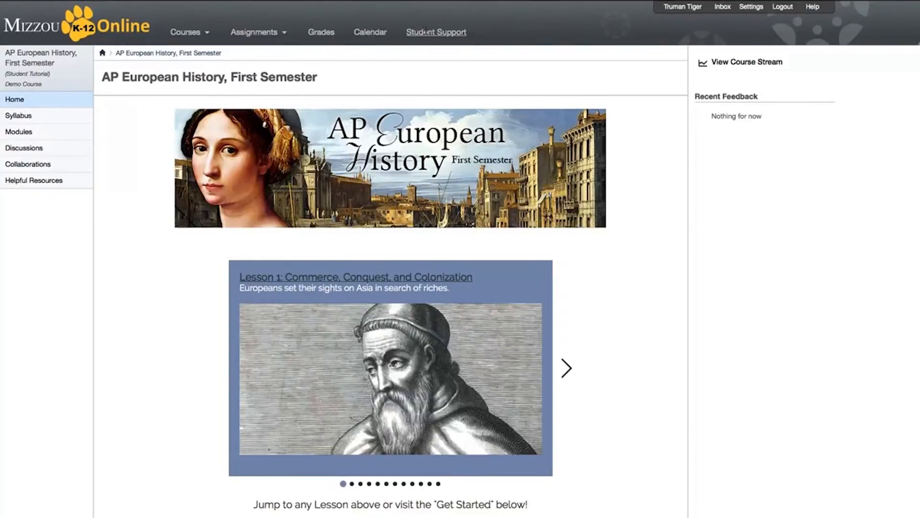
{"action": "left_click", "coordinate": [436, 31]}
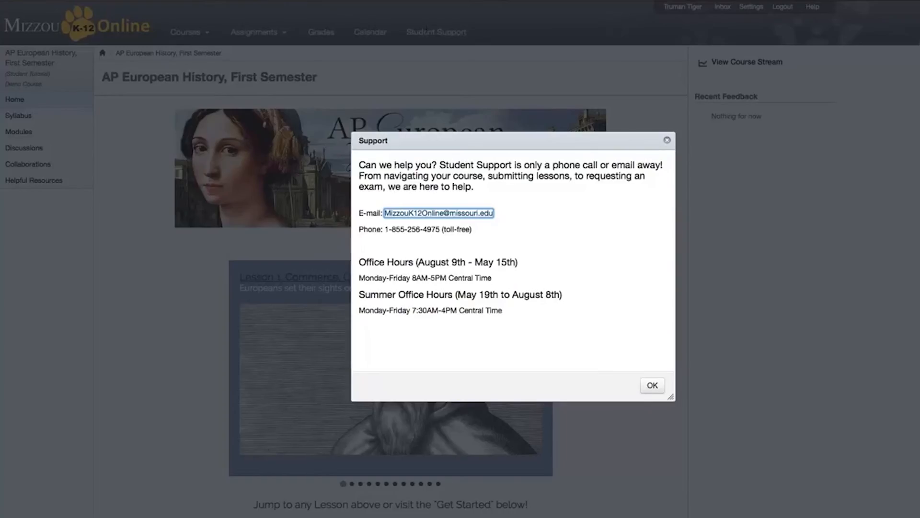
{"action": "mouse_move", "coordinate": [447, 56]}
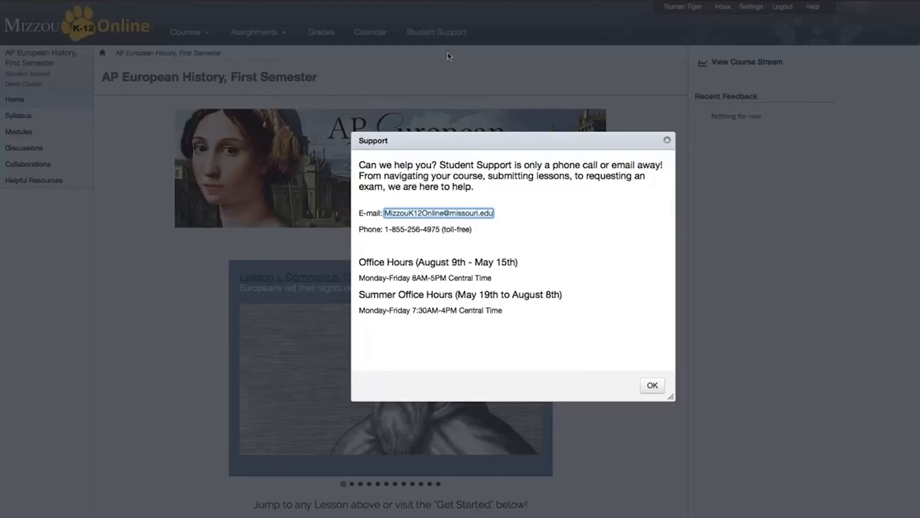
{"action": "mouse_move", "coordinate": [639, 373]}
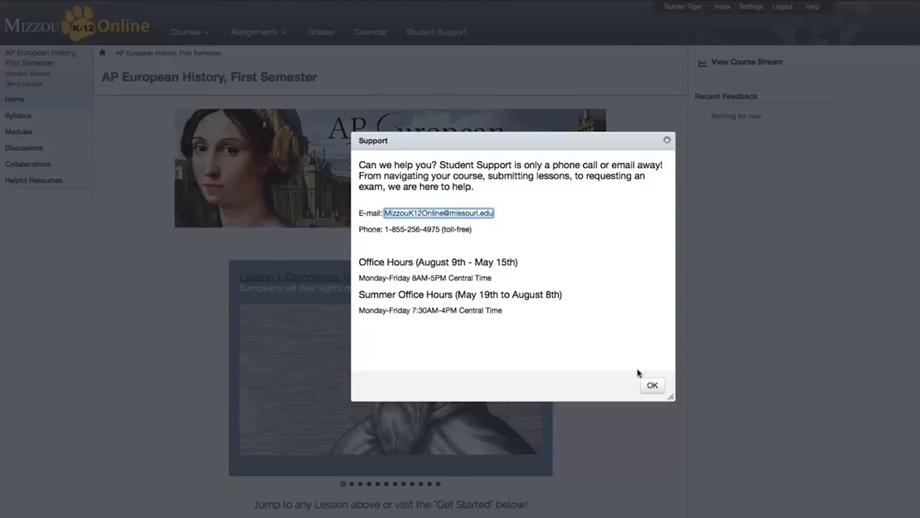
{"action": "mouse_move", "coordinate": [644, 382]}
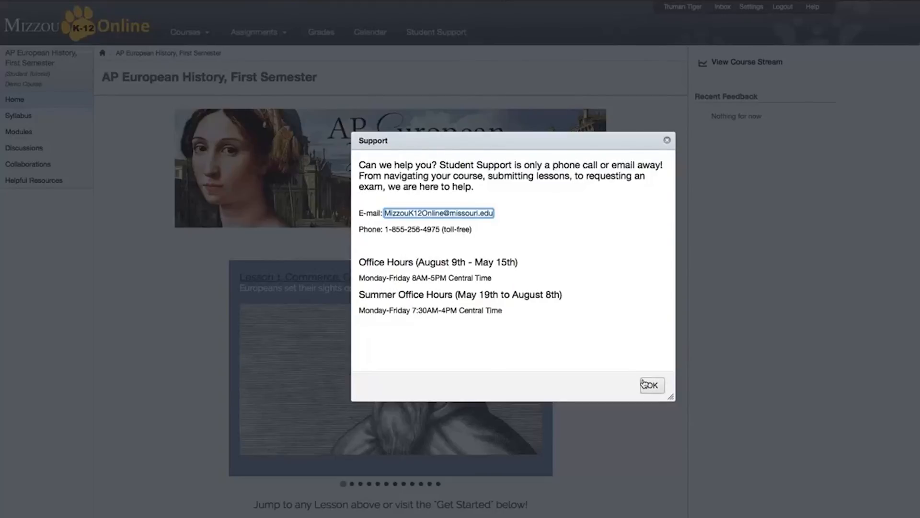
Dismiss the Support dialog and view the AP European History, First Semester course stream.
{"action": "left_click", "coordinate": [651, 384]}
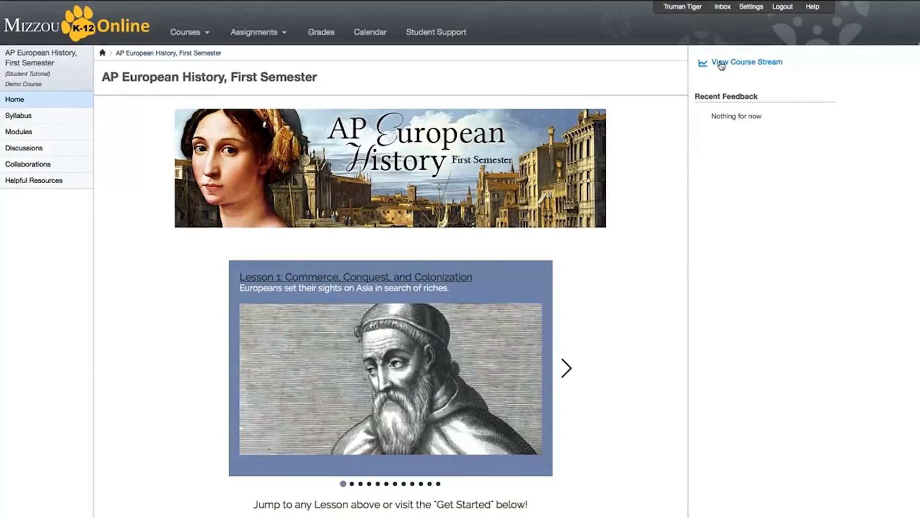
{"action": "mouse_move", "coordinate": [723, 63]}
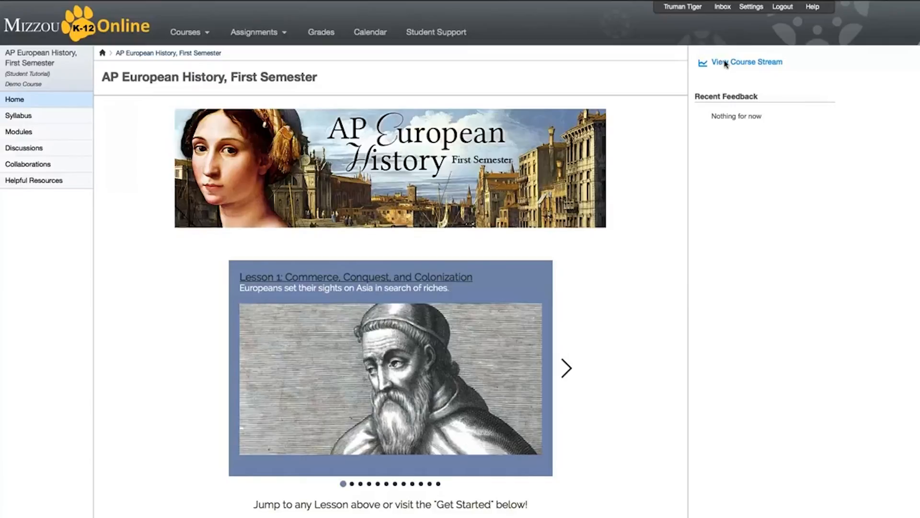
{"action": "left_click", "coordinate": [753, 62]}
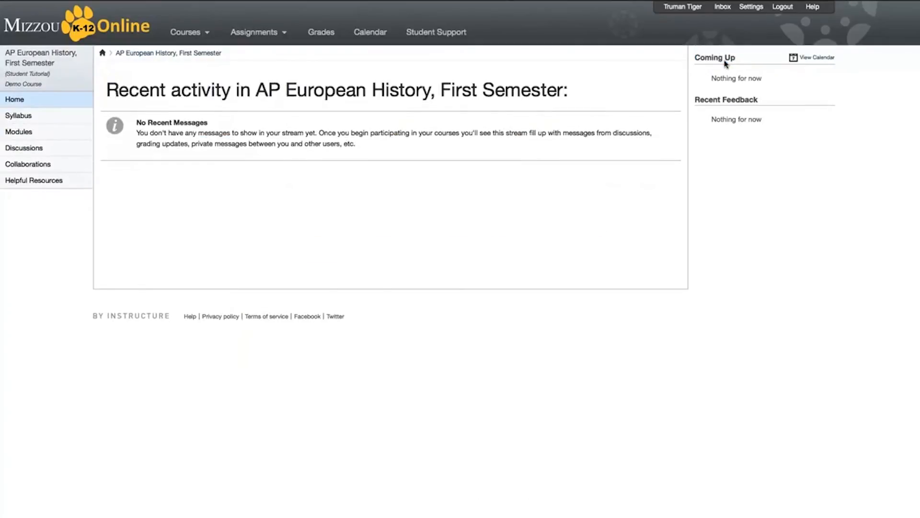